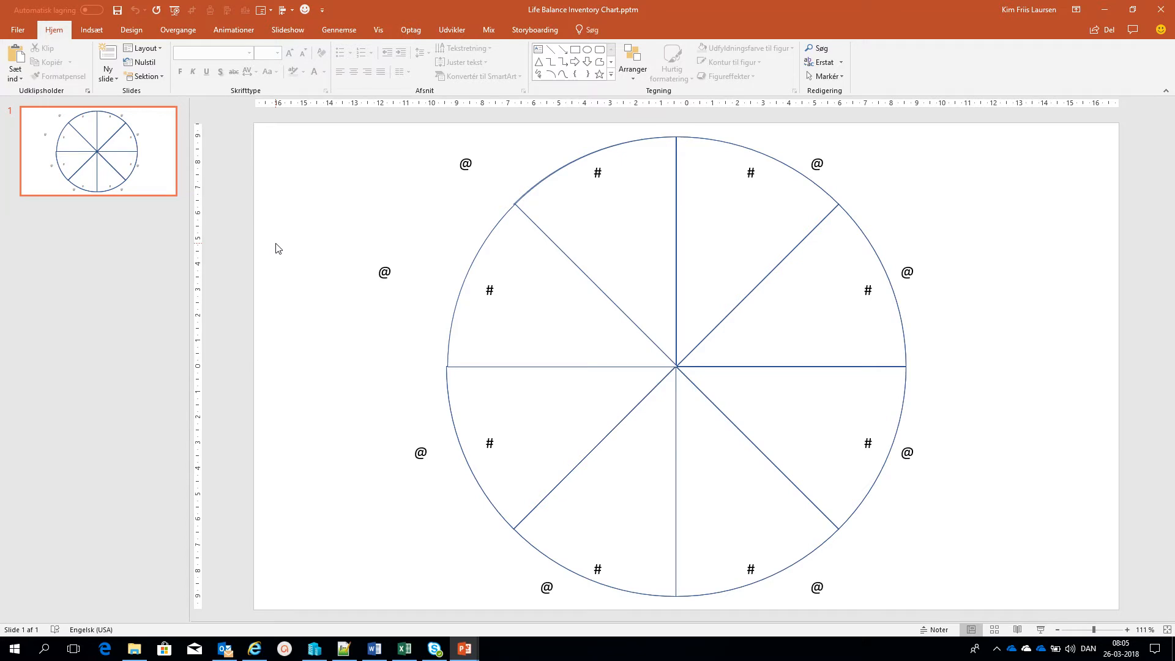
mouse_move(299, 210)
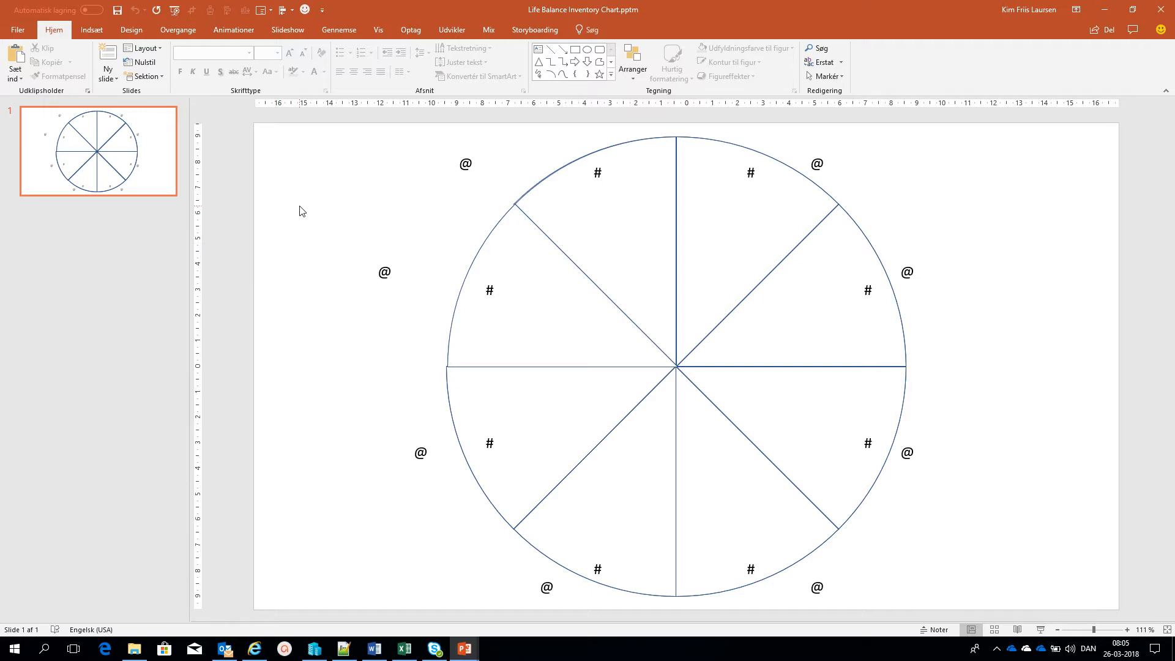
mouse_move(305, 202)
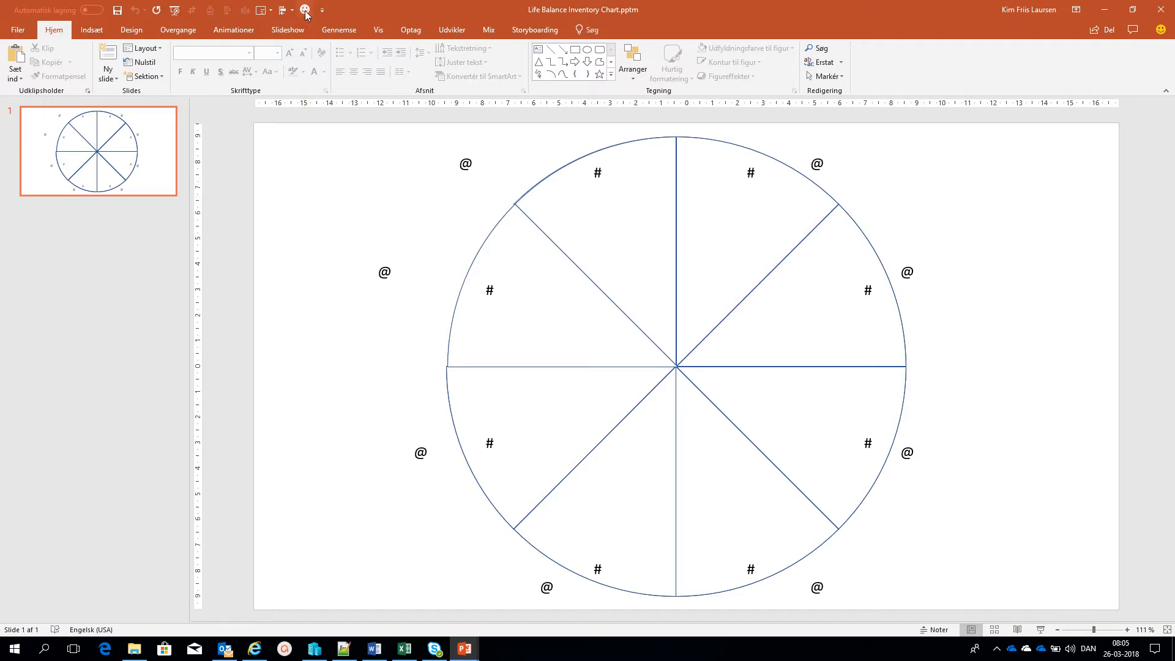
- Start the Set Values macro form and choose Family as the first life area
click(305, 10)
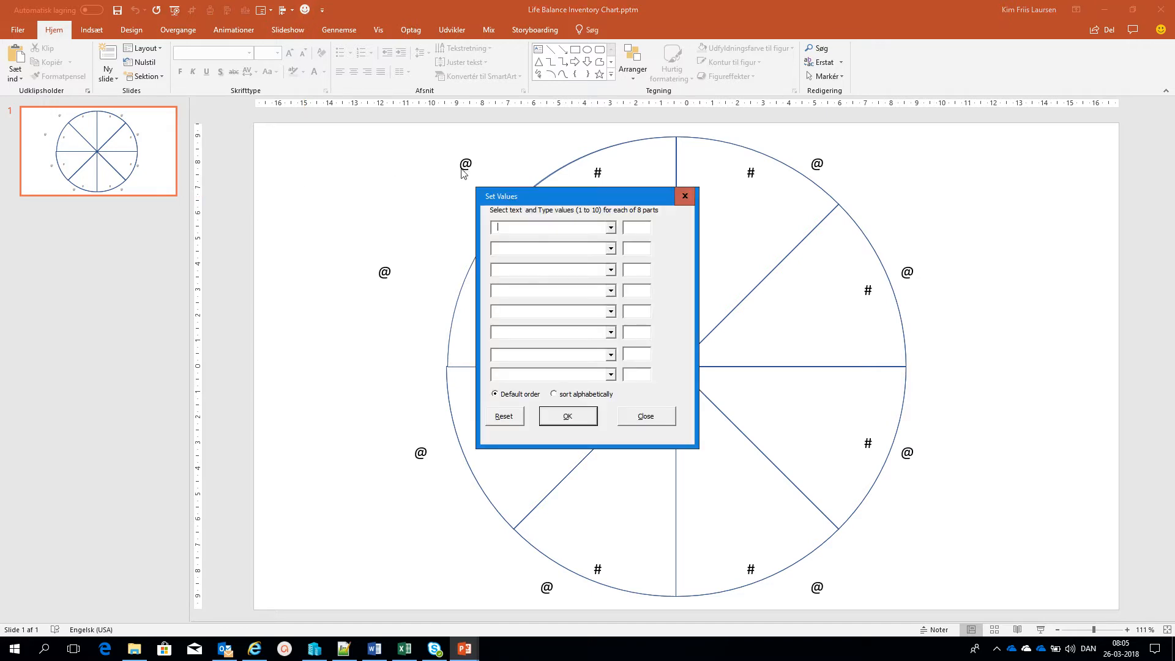
click(609, 227)
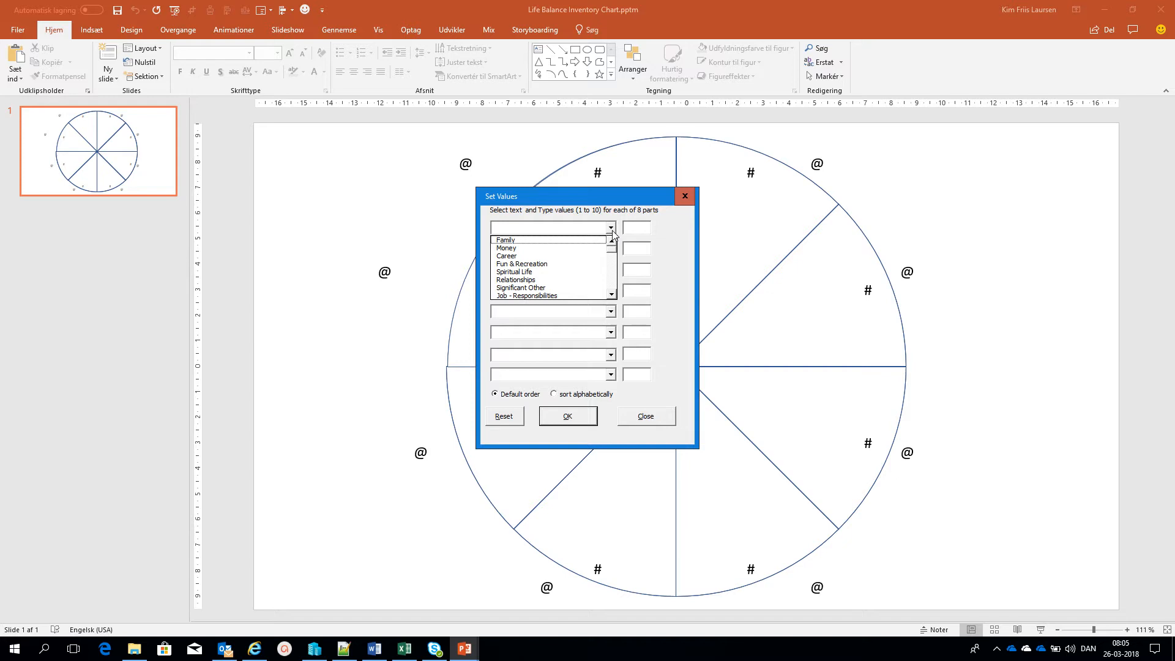
click(505, 239)
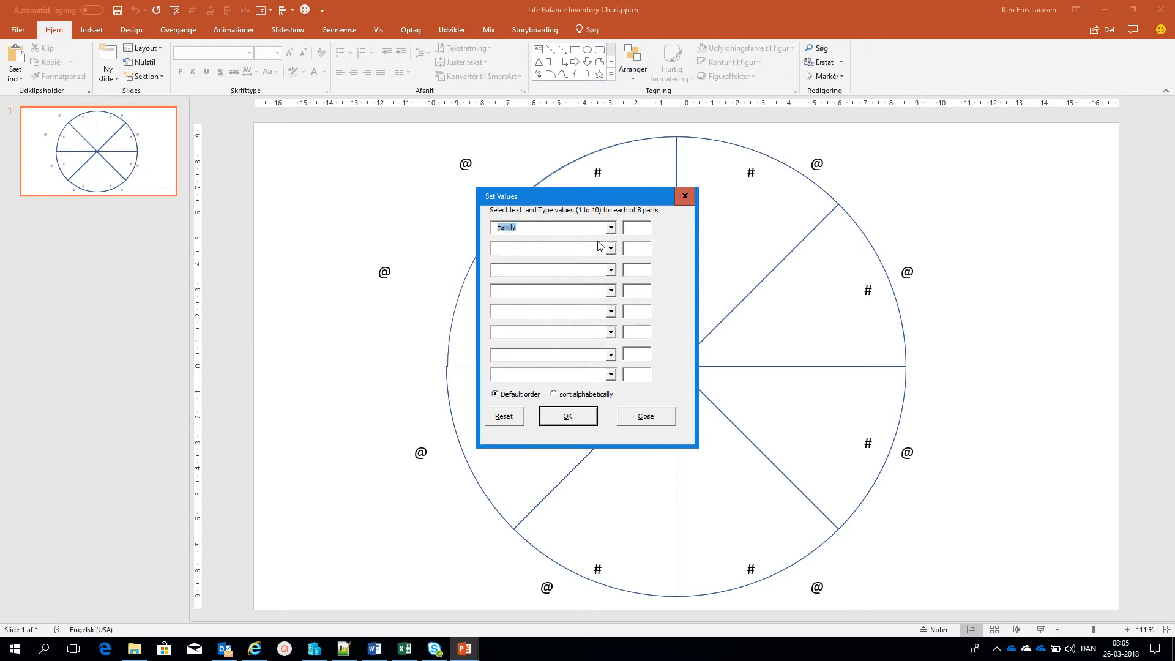
mouse_move(622, 245)
text(11)
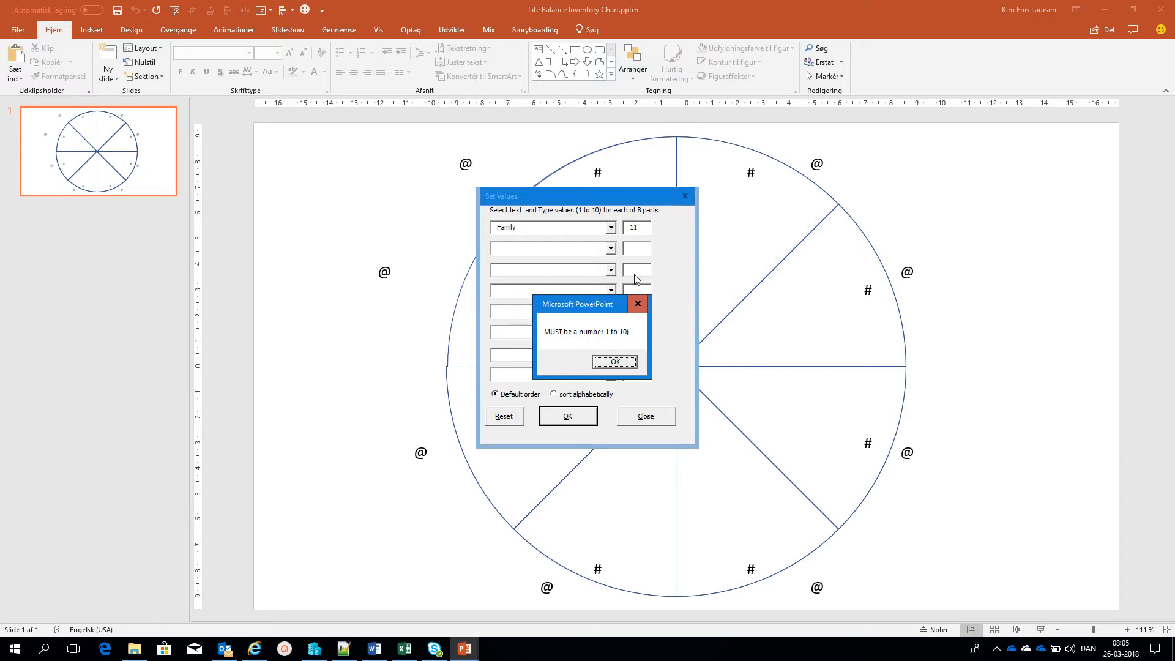
- After out-of-range warnings are rejected, enter a rating of 9 for Family
click(614, 361)
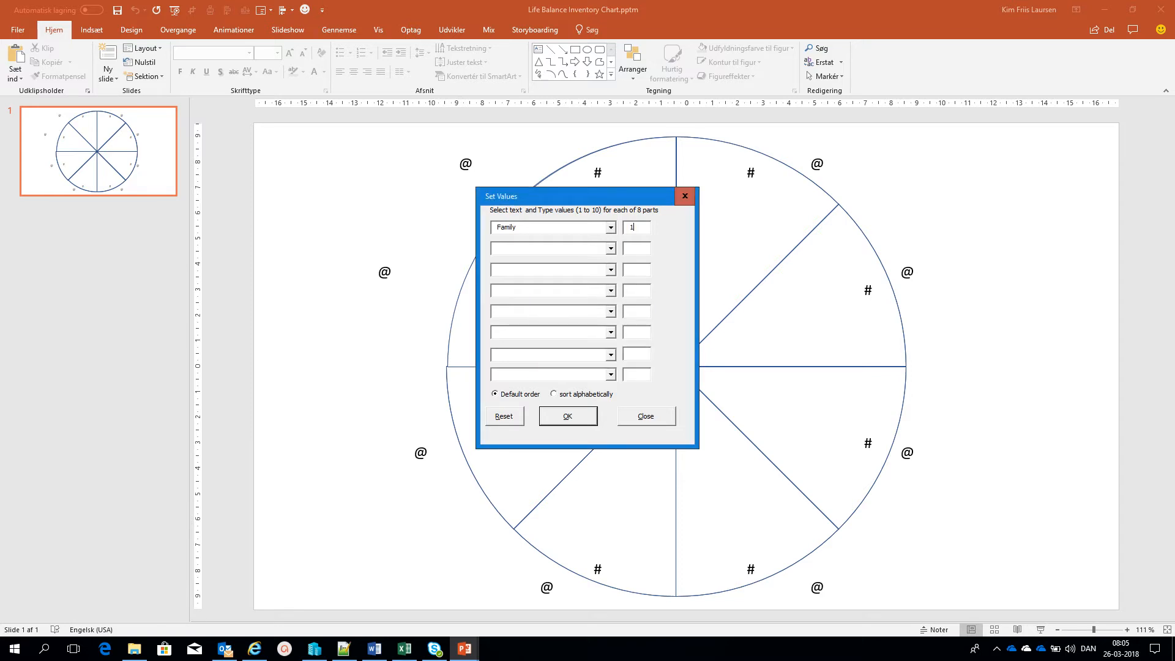
click(567, 416)
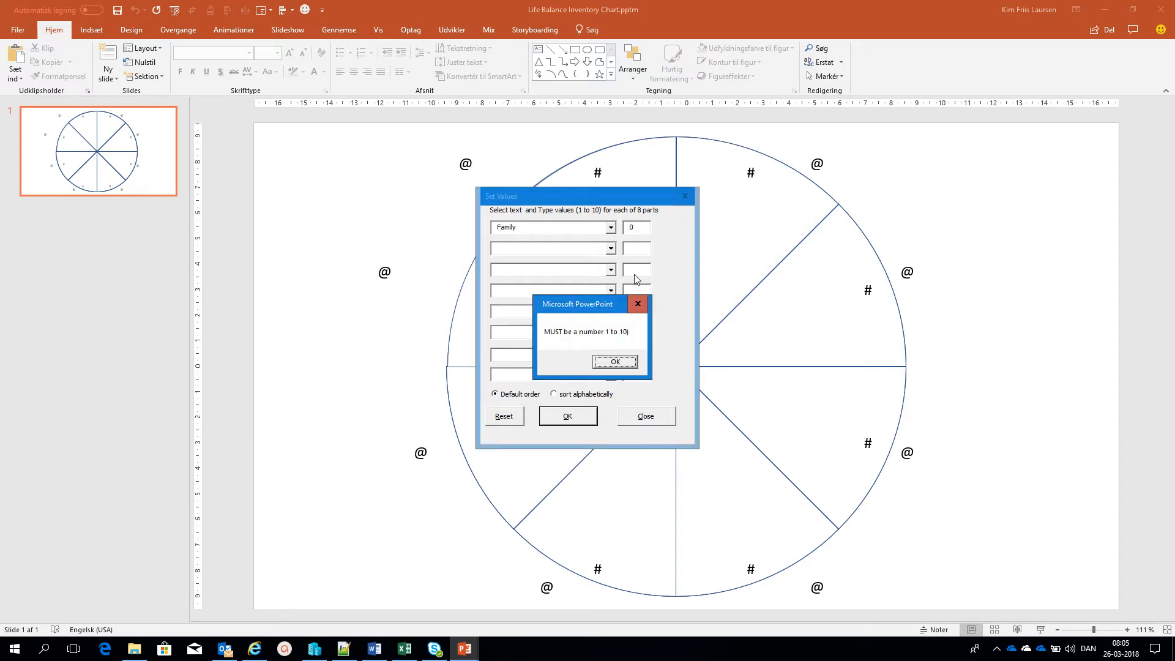
click(614, 362)
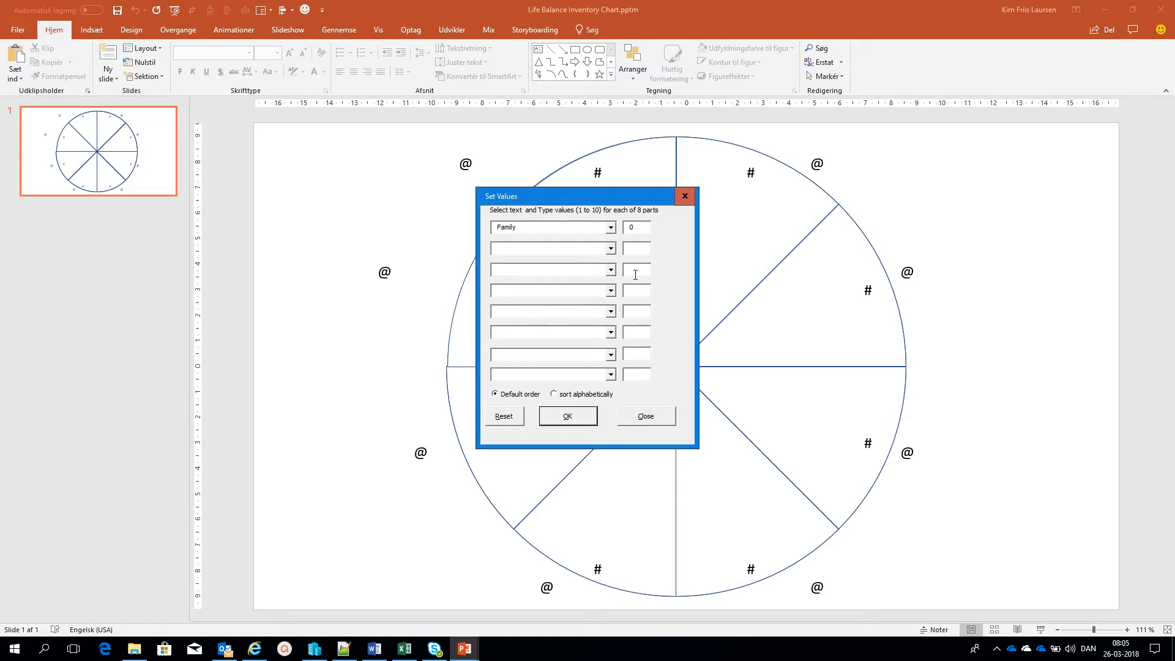
click(637, 228)
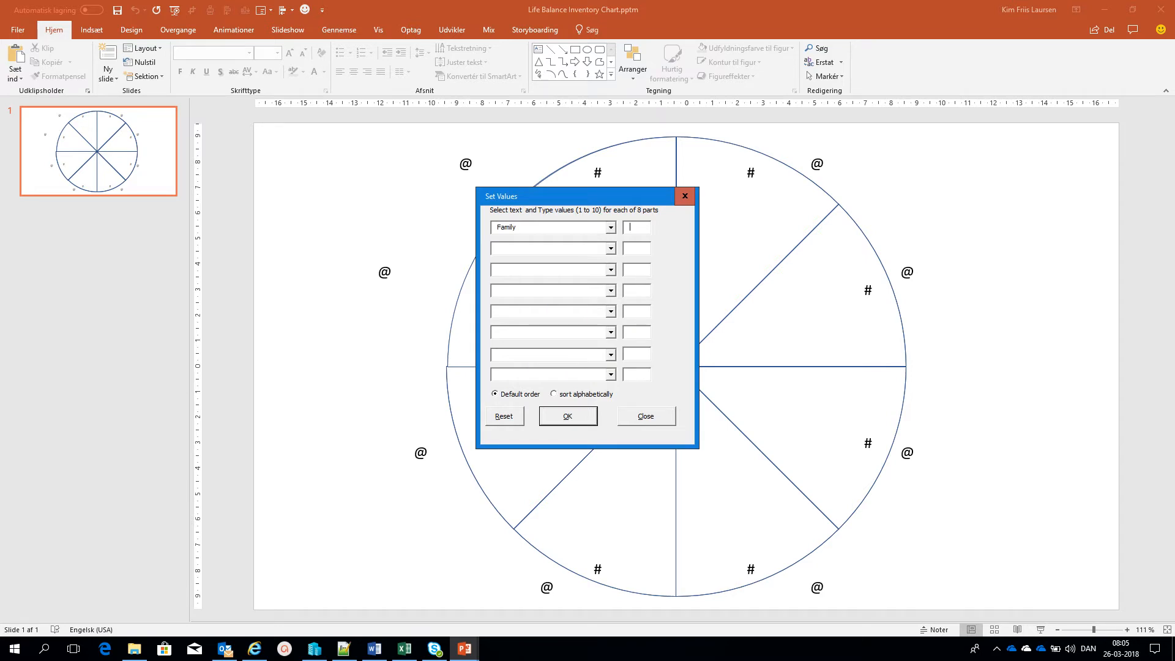
text(9)
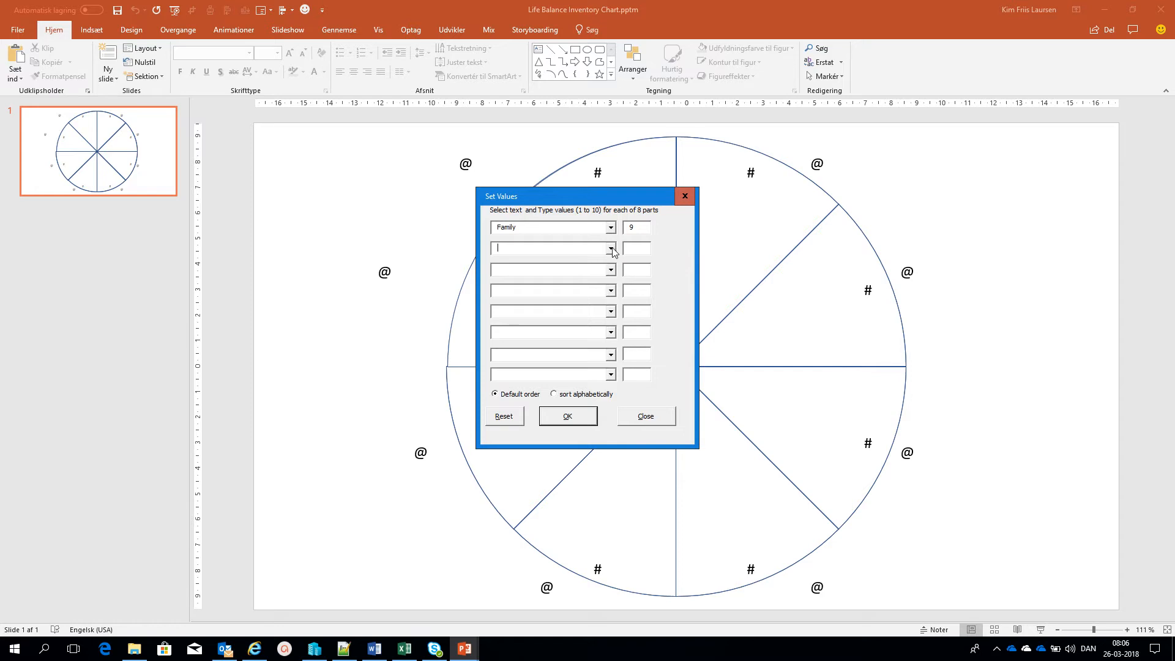
- Choose life areas for the remaining rows, including Job - Responsibilities in the sixth
click(609, 248)
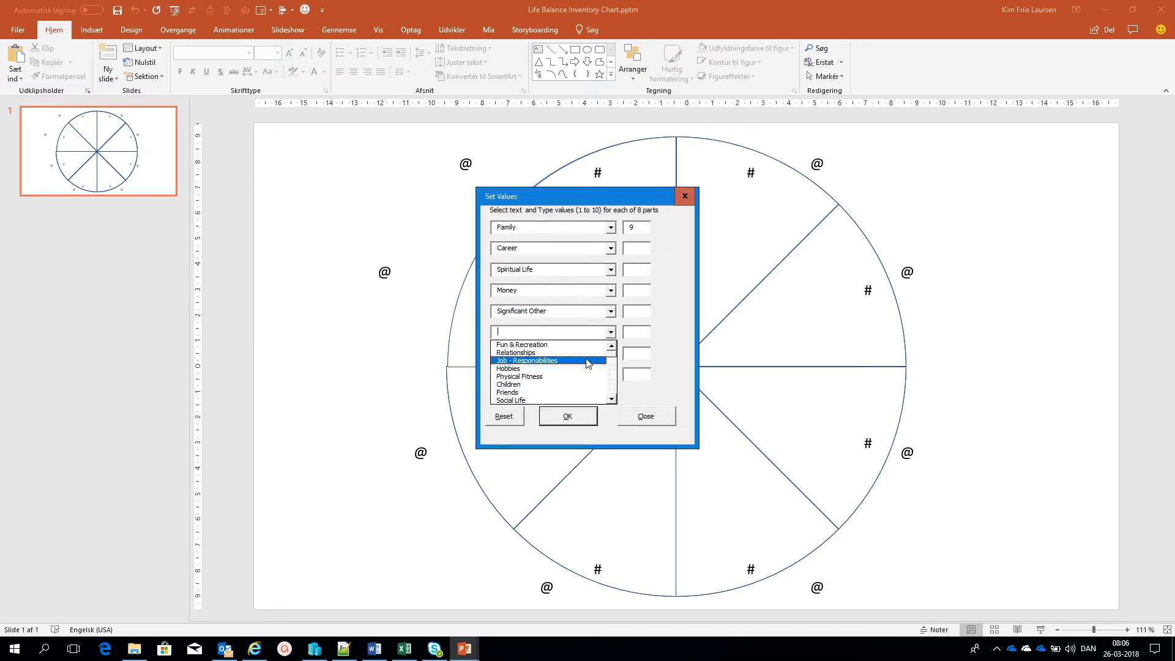
click(526, 360)
text(kkkk)
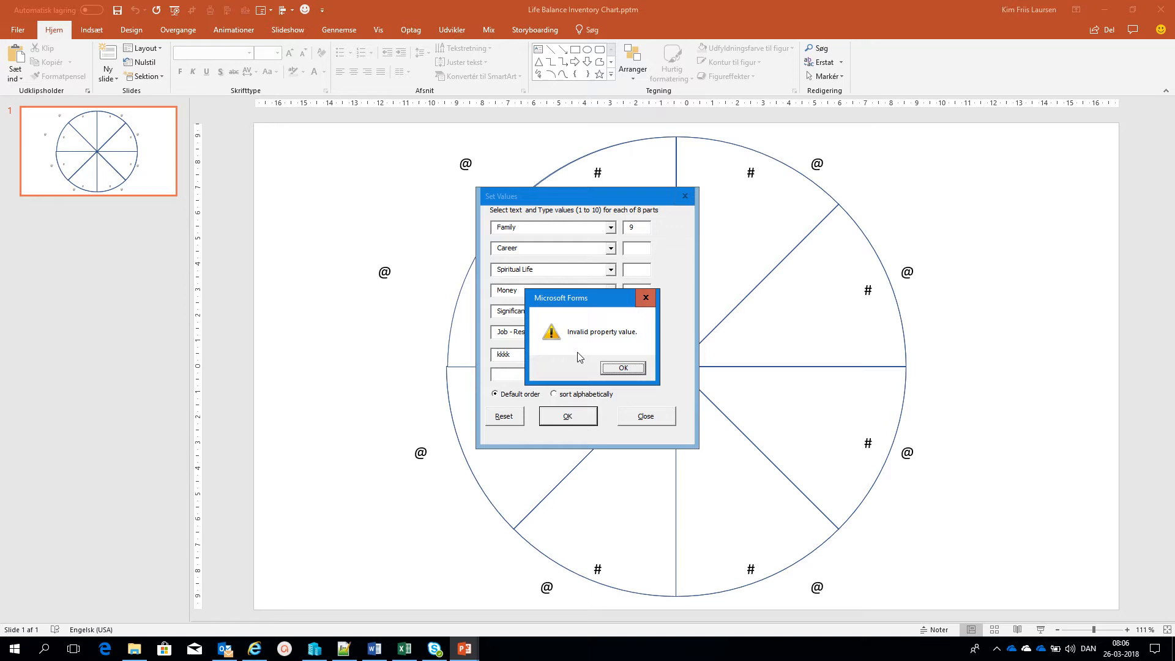
click(622, 368)
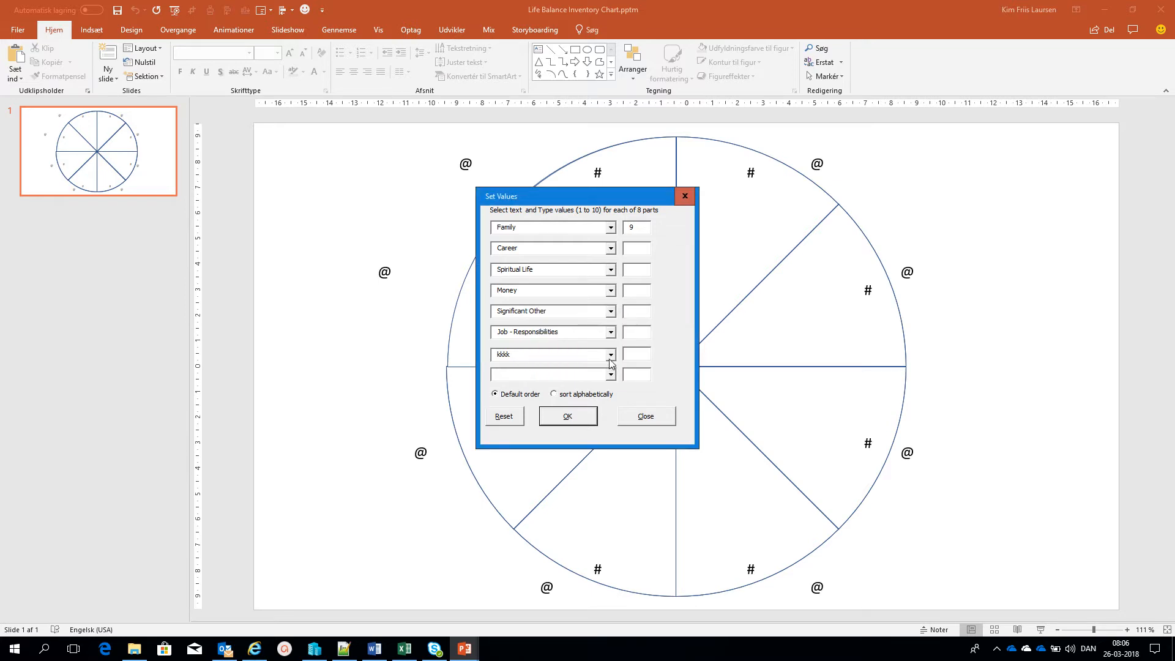
click(609, 355)
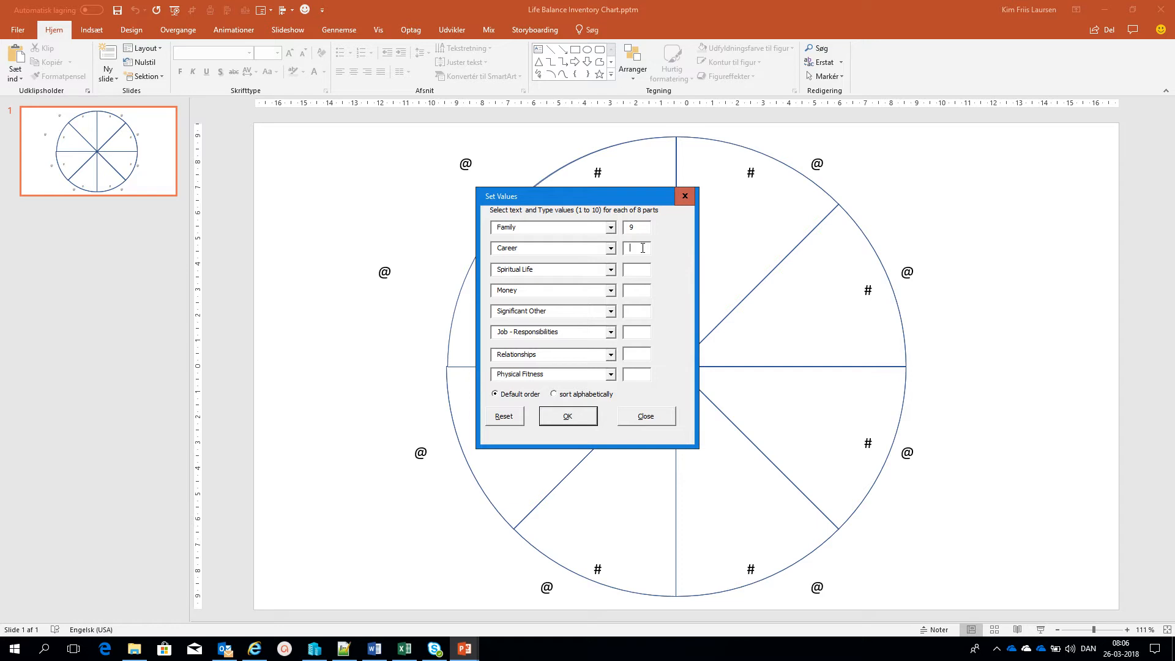
- Enter the descending ratings 8, 7, 6 and 5 for the next life areas
text(87)
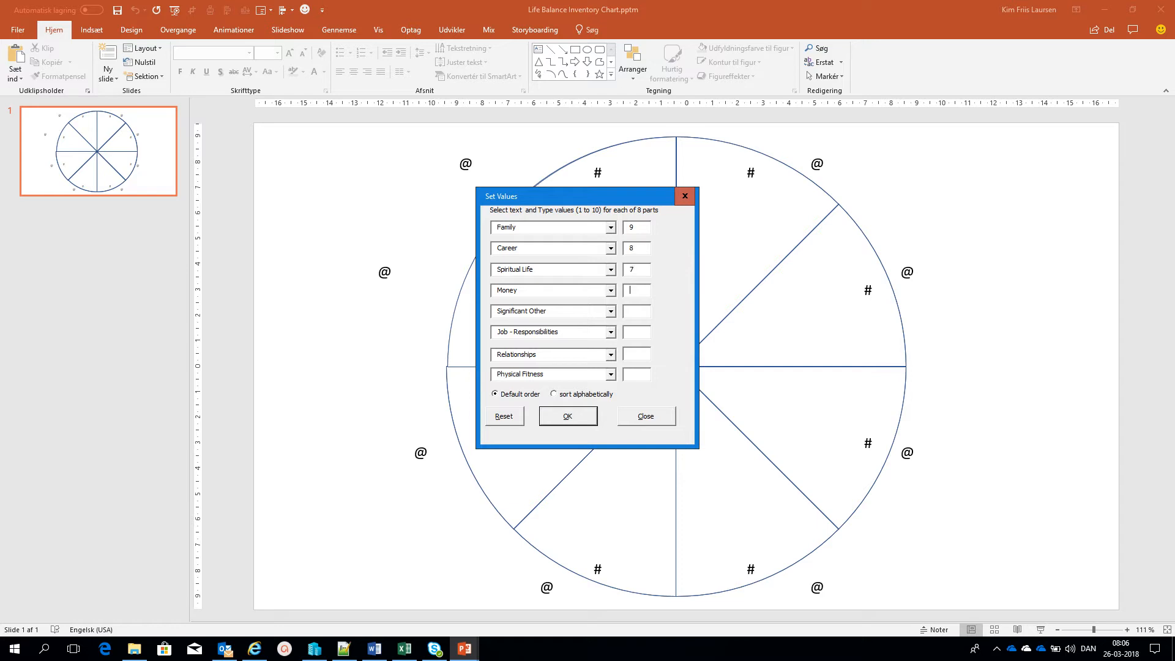
text(6)
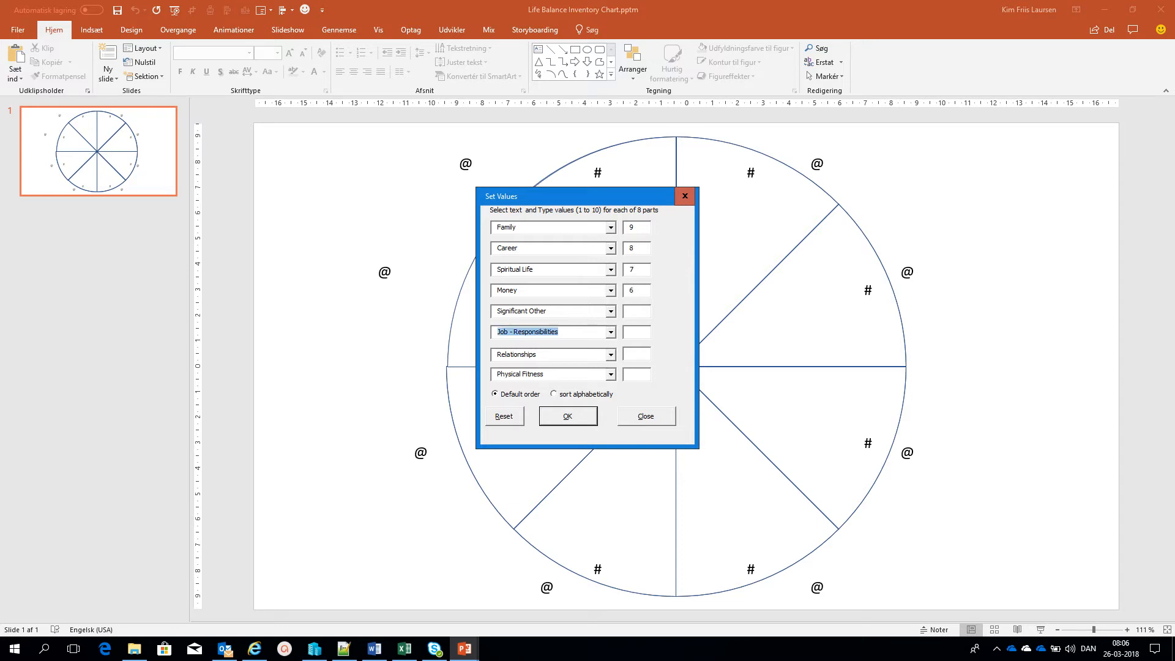
text(5)
click(637, 332)
text(4)
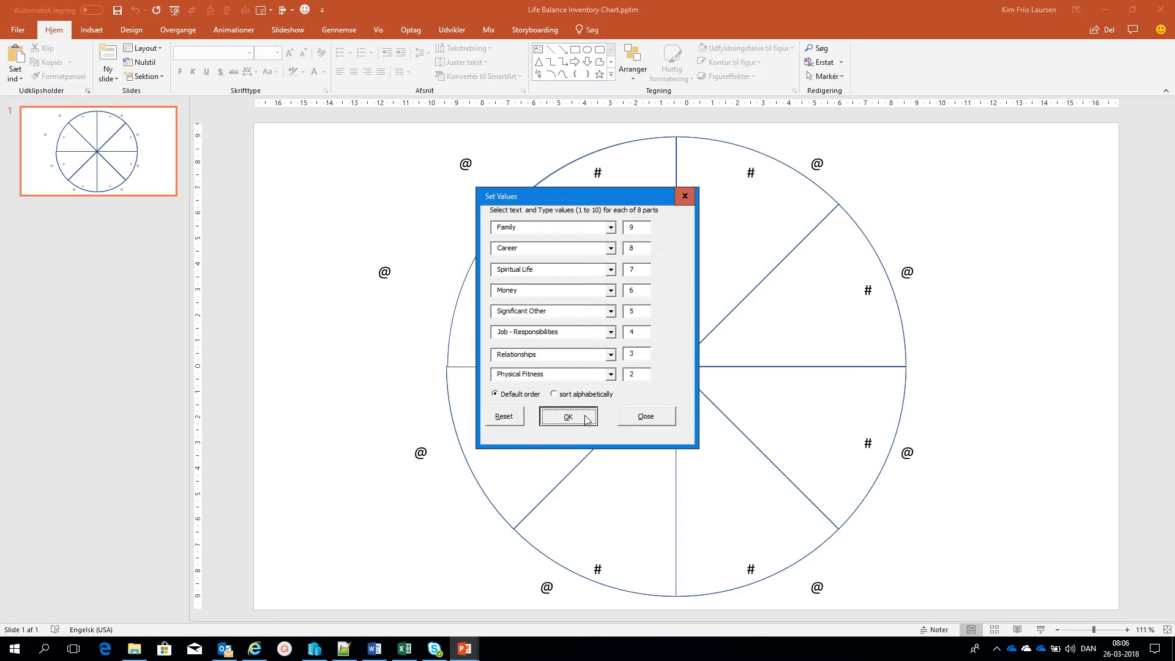
- Apply the eight areas rated 9 to 2 to the wheel and dismiss the copy-to-Word message
click(567, 416)
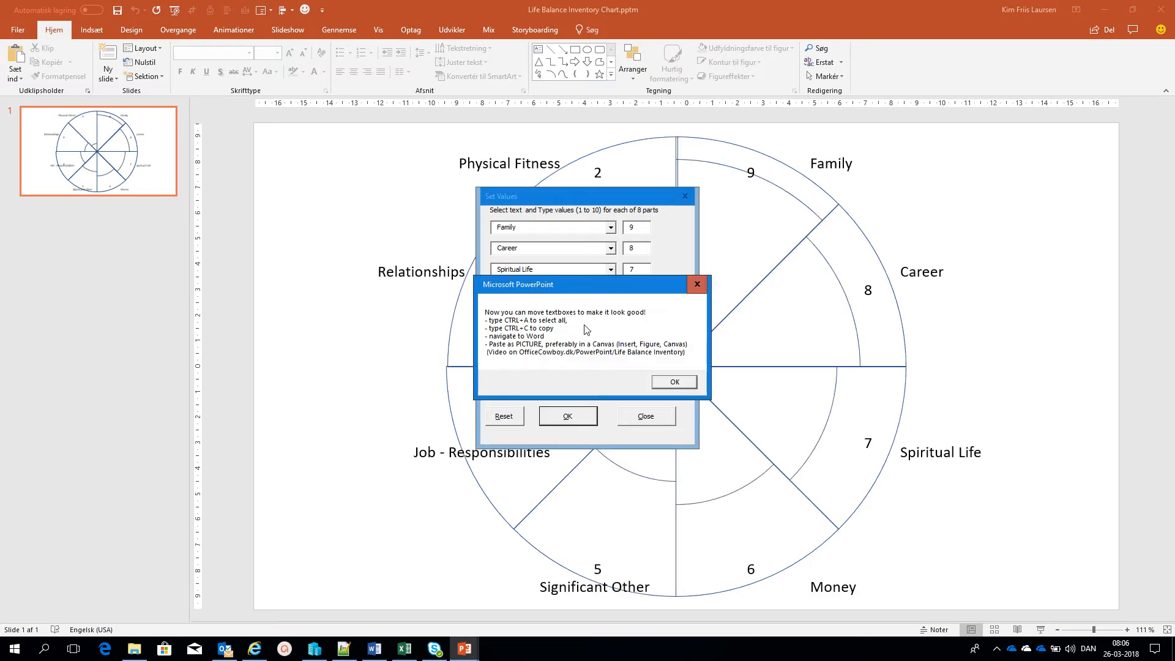
mouse_move(595, 317)
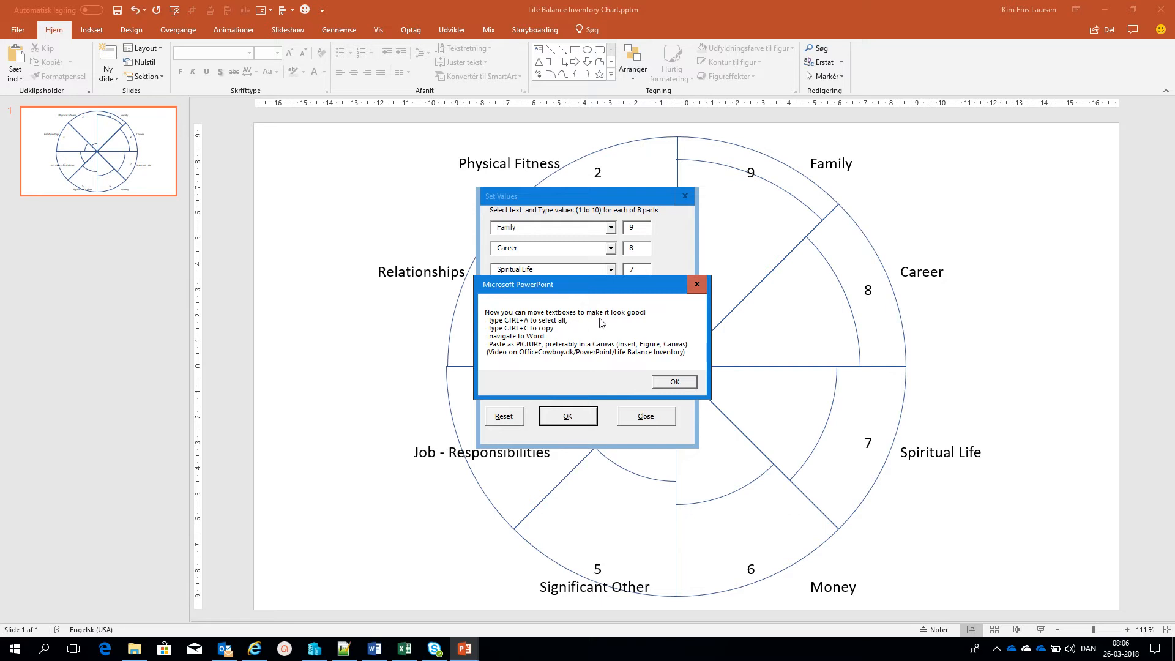
mouse_move(527, 329)
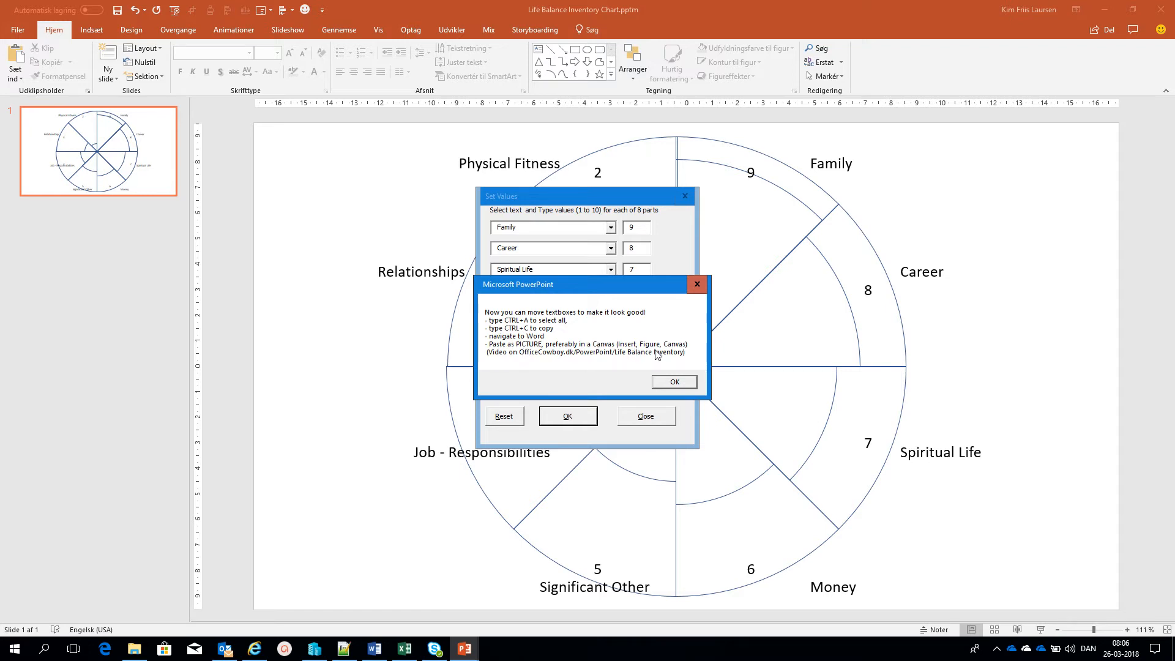
mouse_move(670, 382)
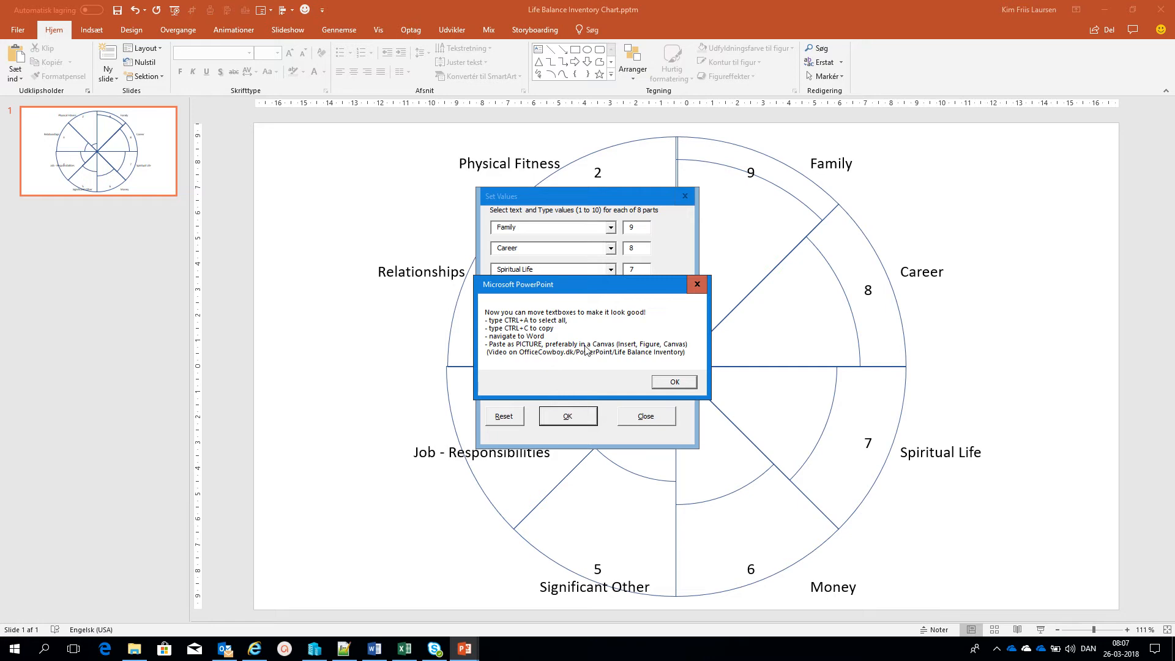
click(672, 382)
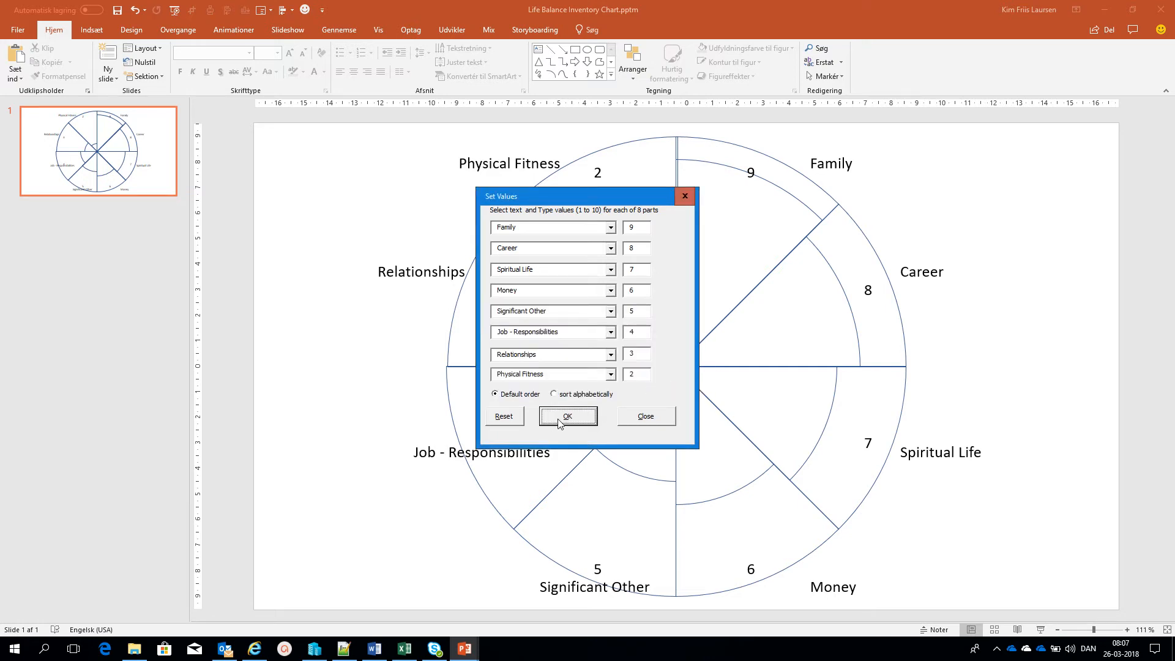
mouse_move(645, 422)
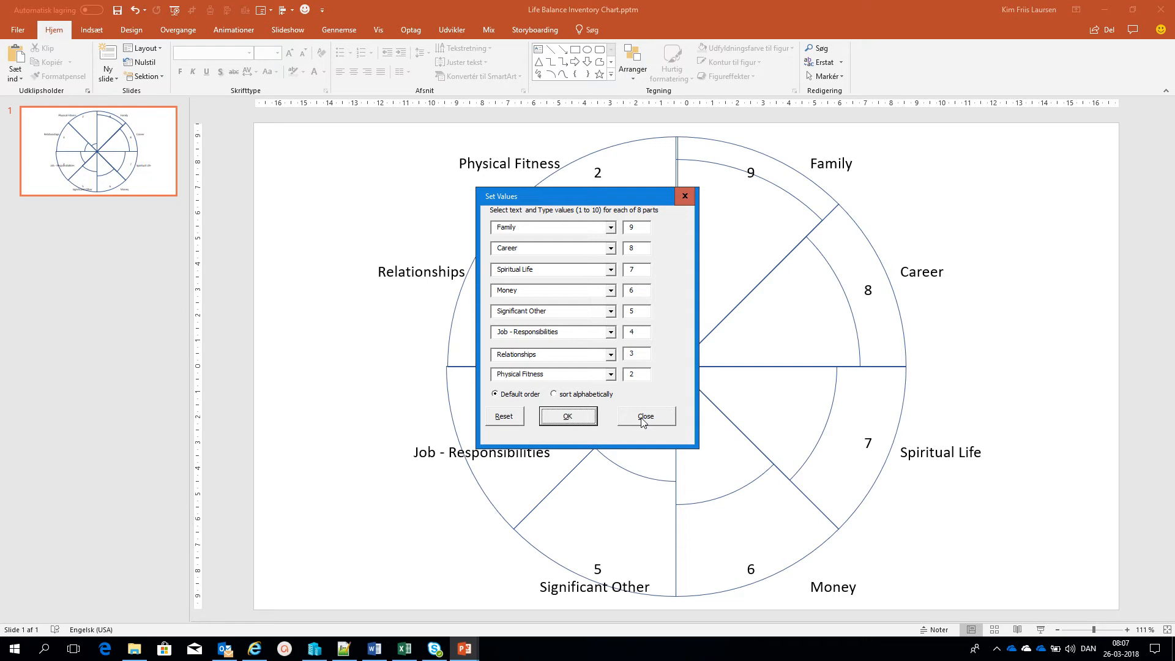
- Reposition the Job - Responsibilities, Significant Other and 9 labels clear of the circle
click(645, 417)
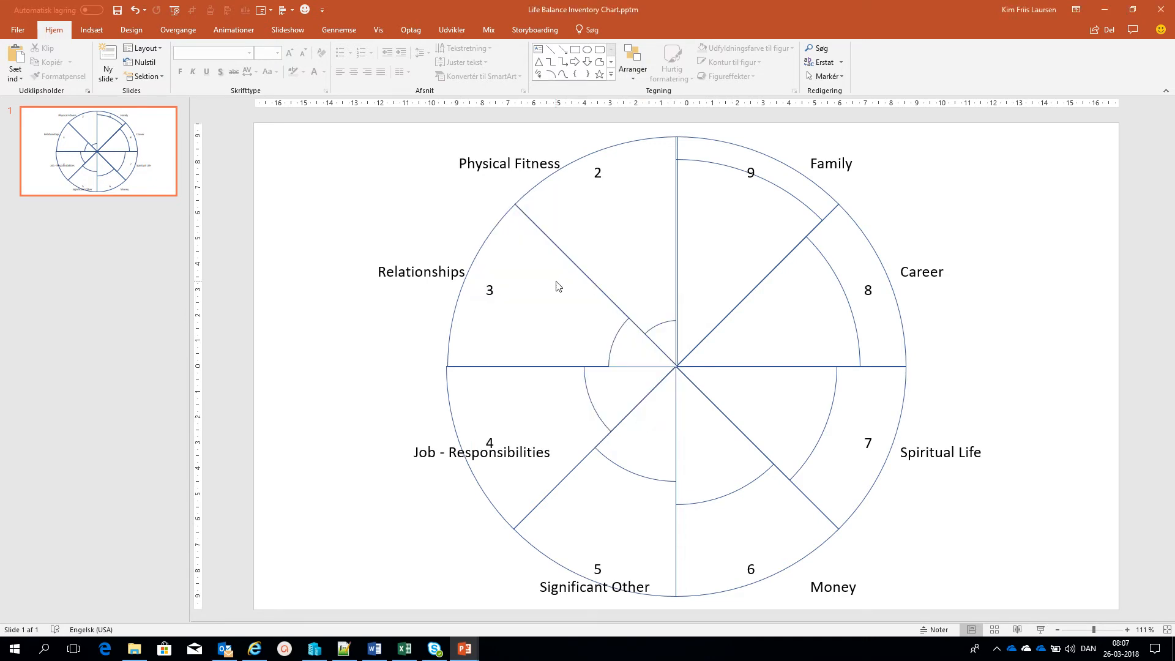
mouse_move(401, 258)
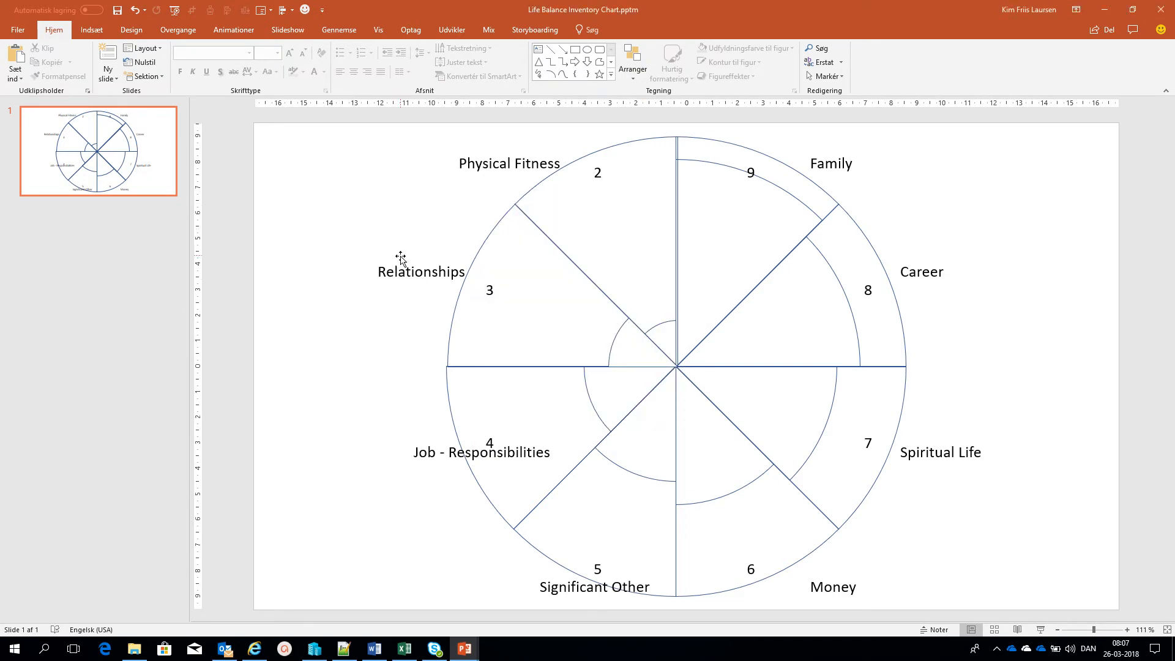
double_click(483, 451)
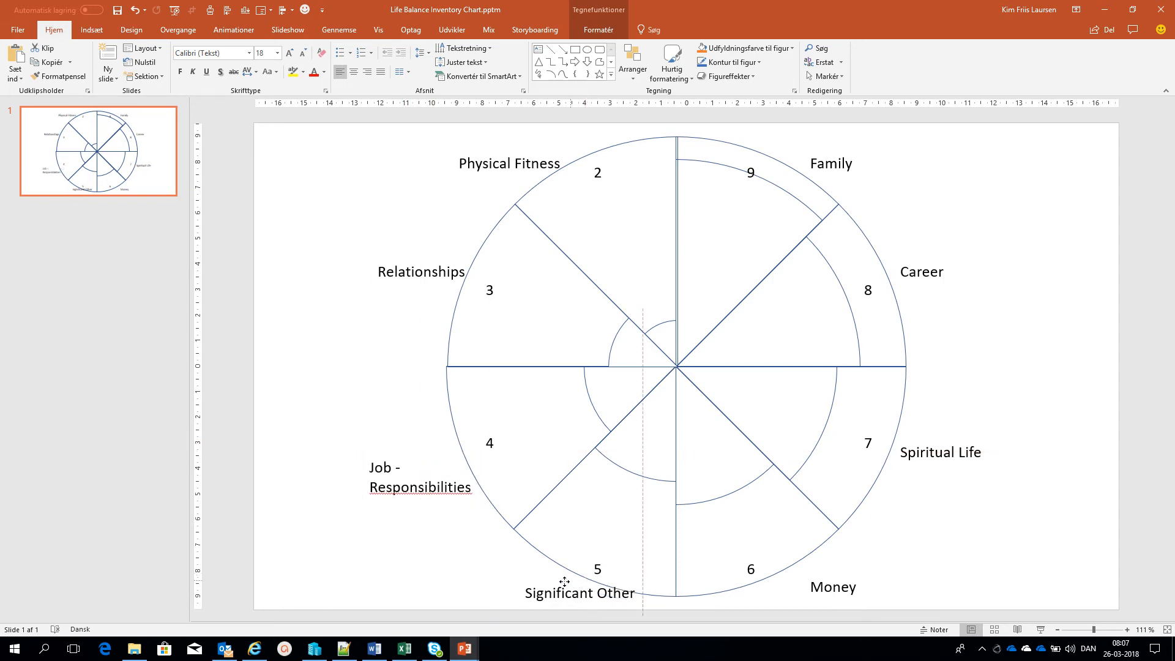
click(567, 595)
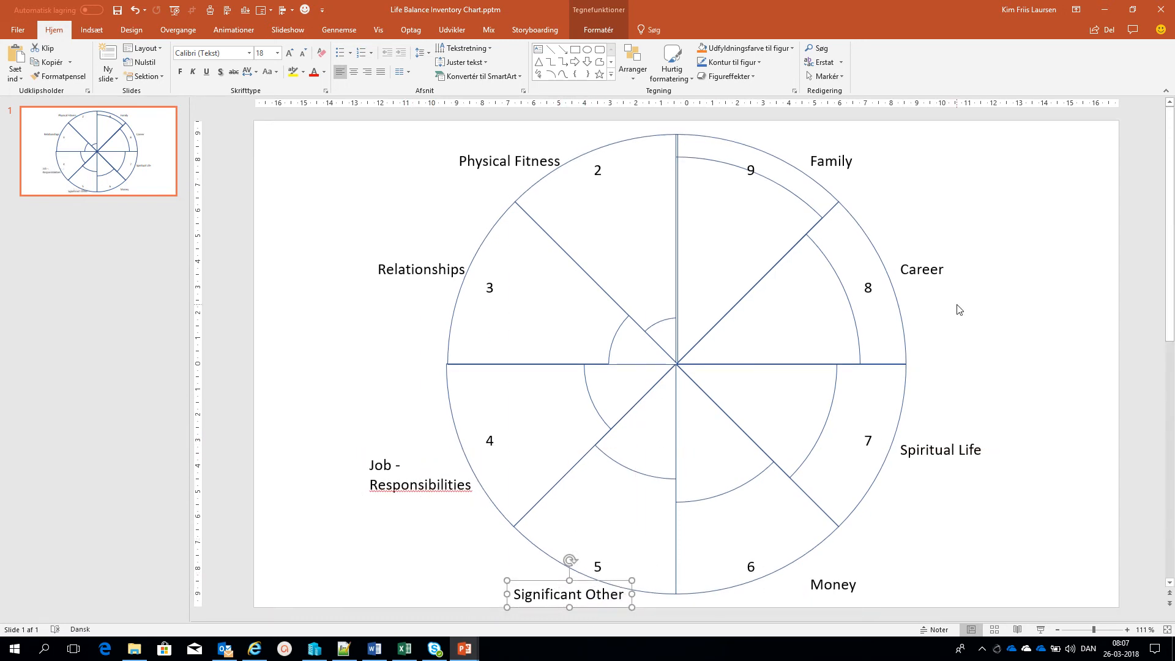
mouse_move(722, 177)
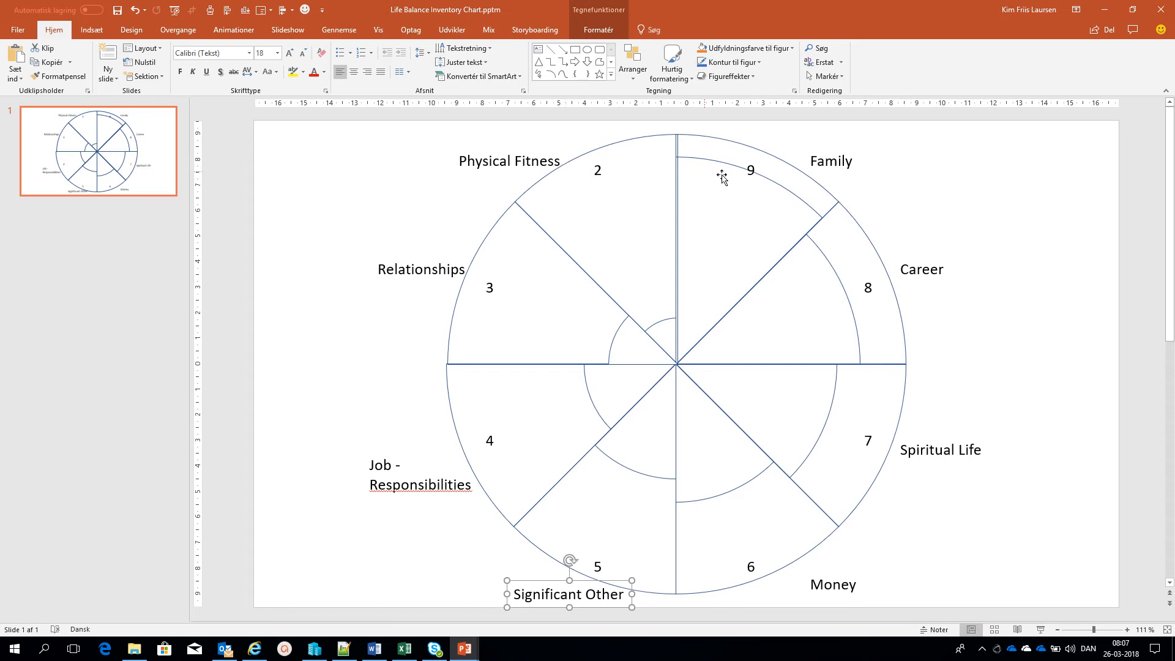
click(750, 170)
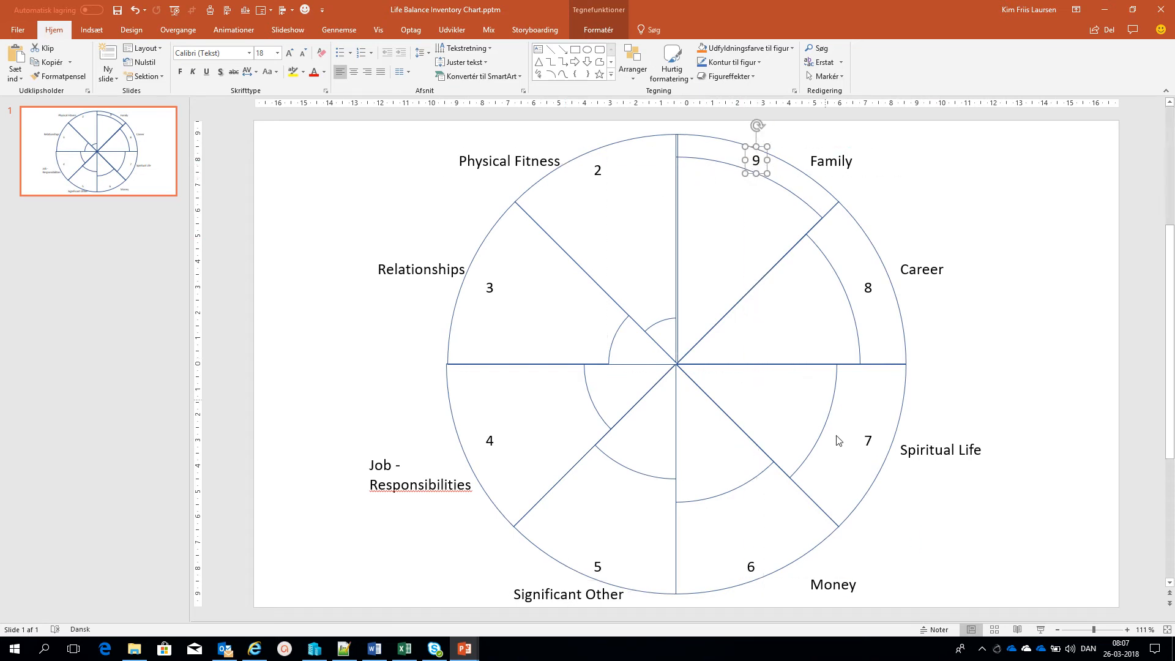
mouse_move(310, 349)
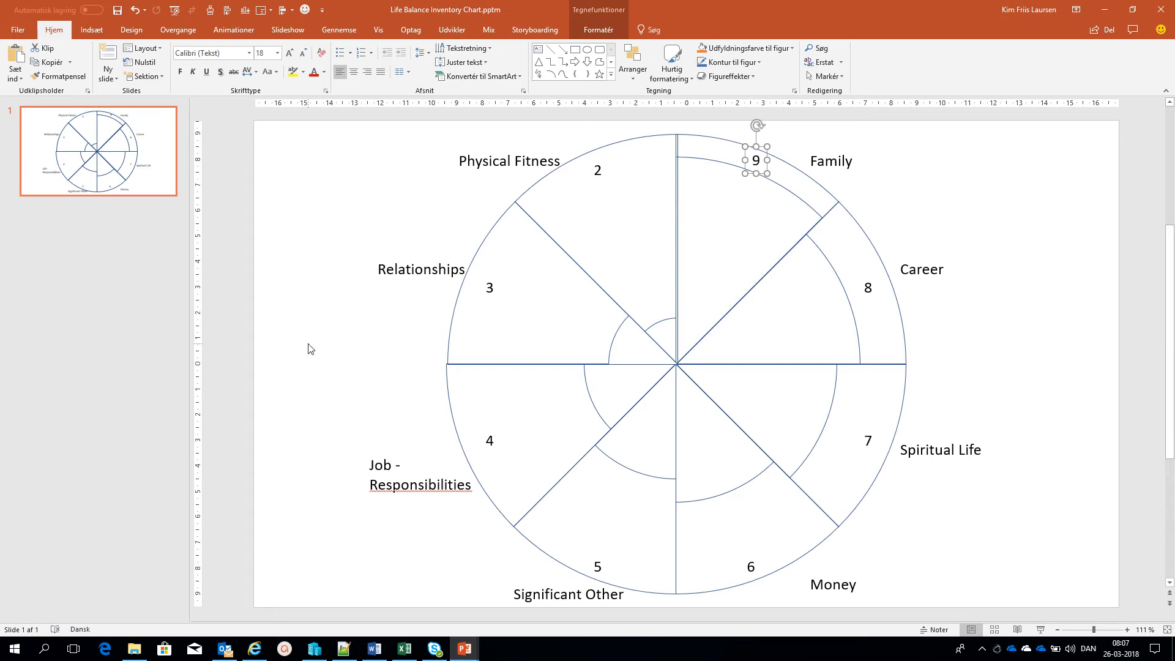
click(285, 337)
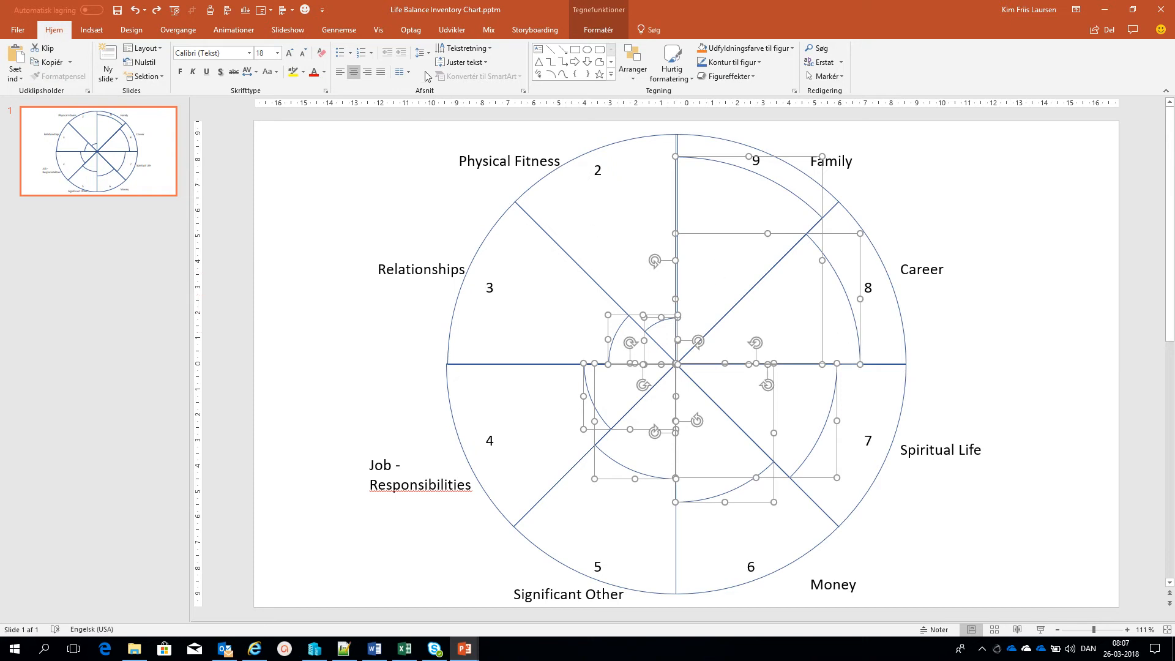
- Fill the selected rating slices solid blue and select everything on the slide to copy
click(599, 30)
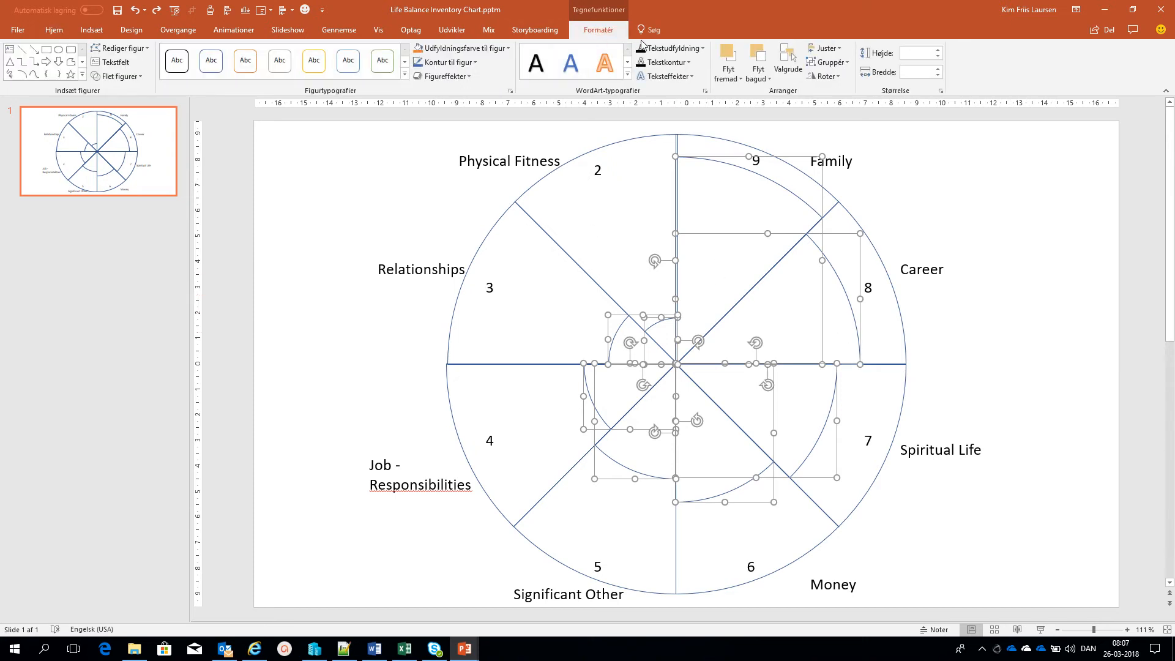
click(508, 48)
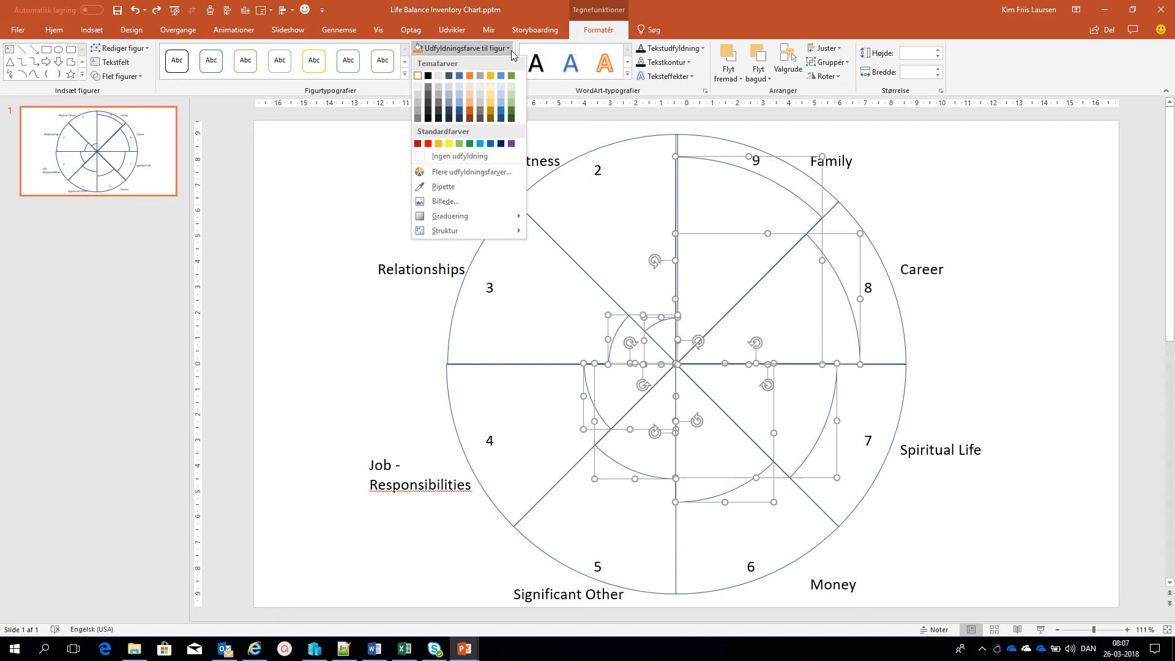
click(480, 143)
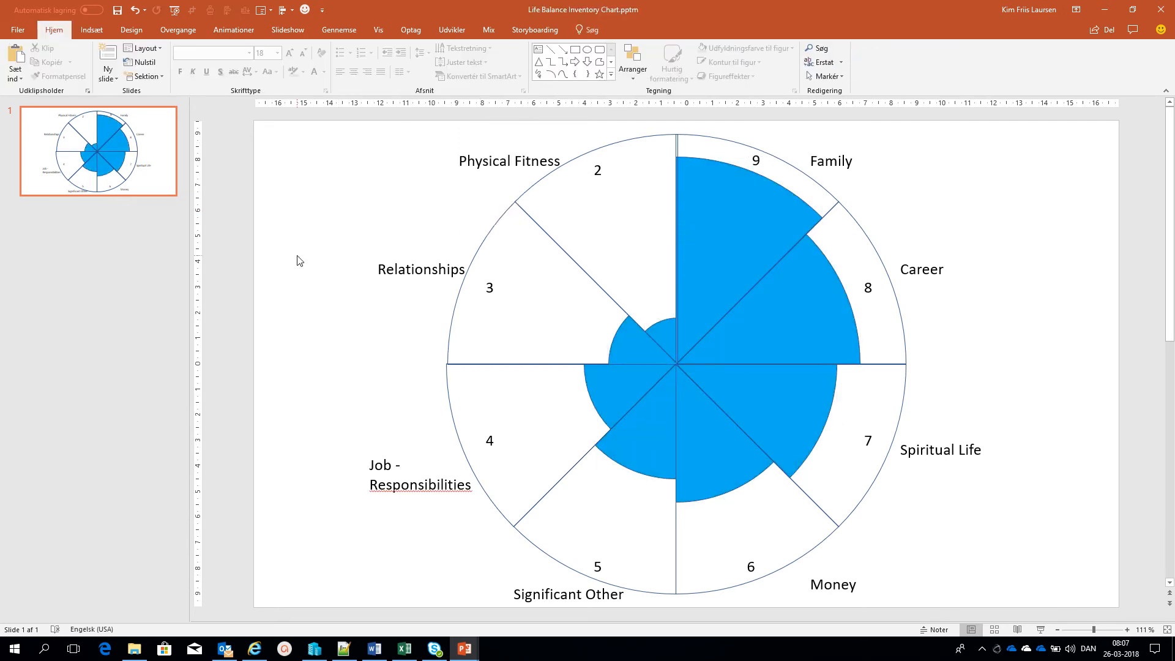
key(ctrl+a)
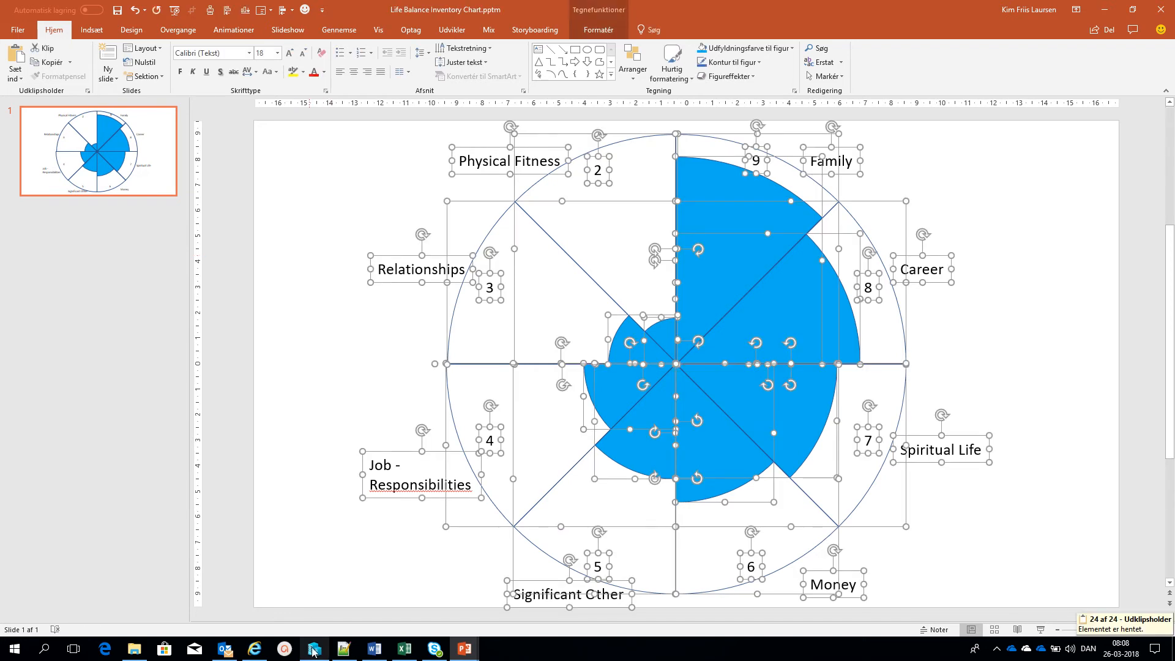
- In the Word document, merge the empty table cells and place the insertion point inside
click(375, 649)
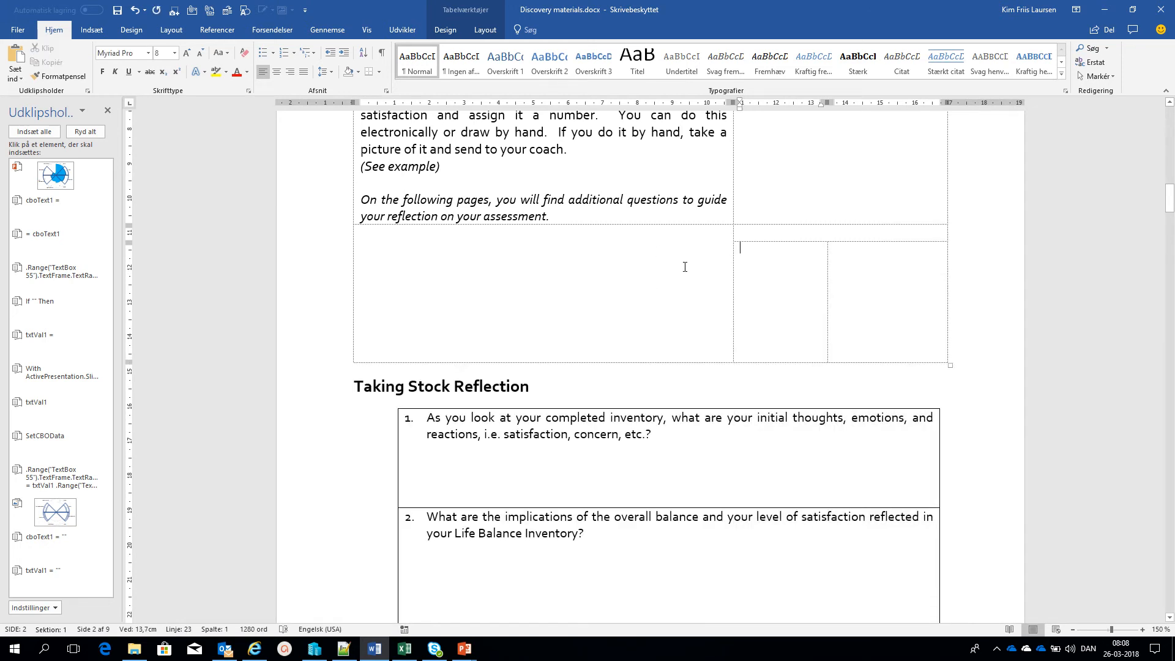
right_click(546, 258)
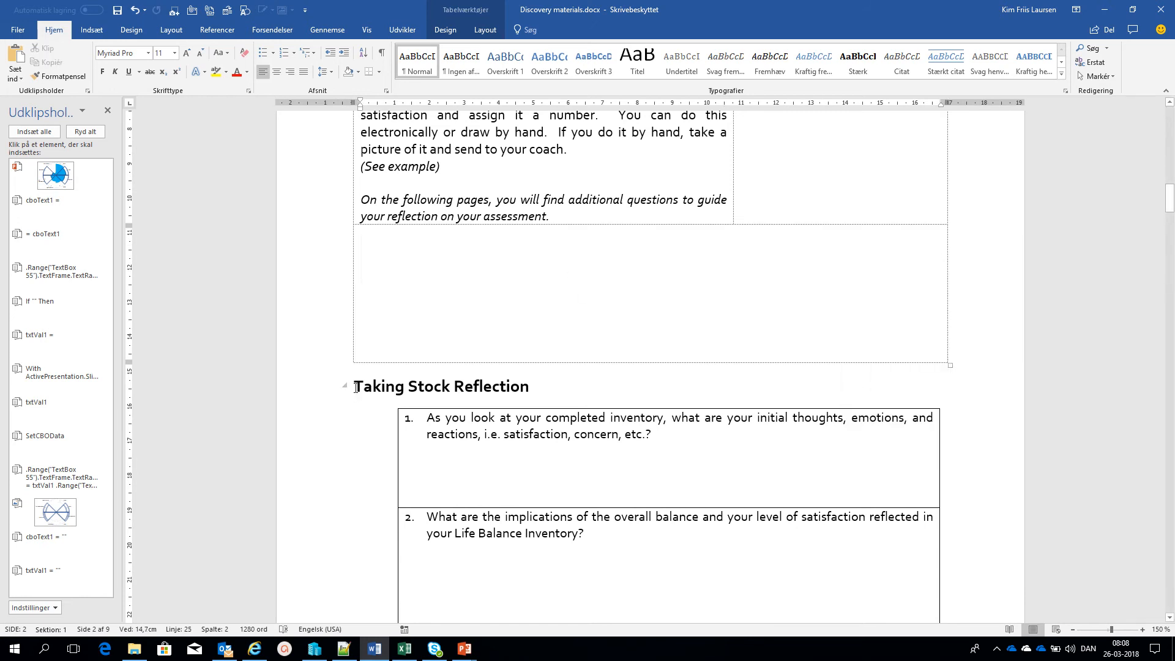
click(363, 281)
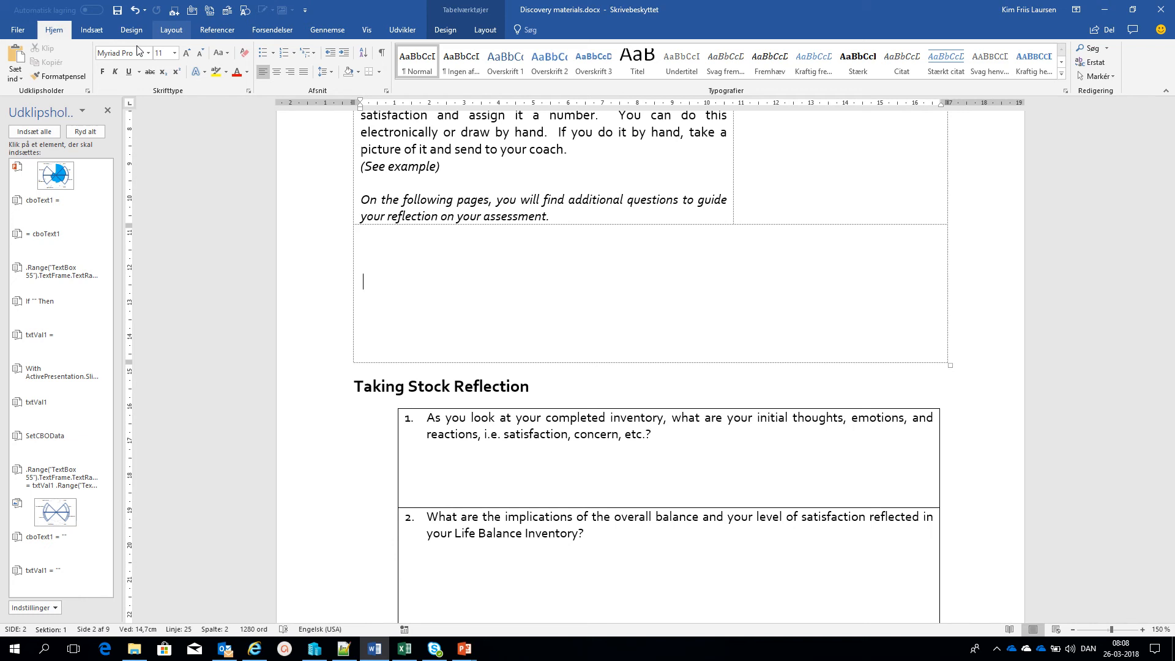
click(91, 30)
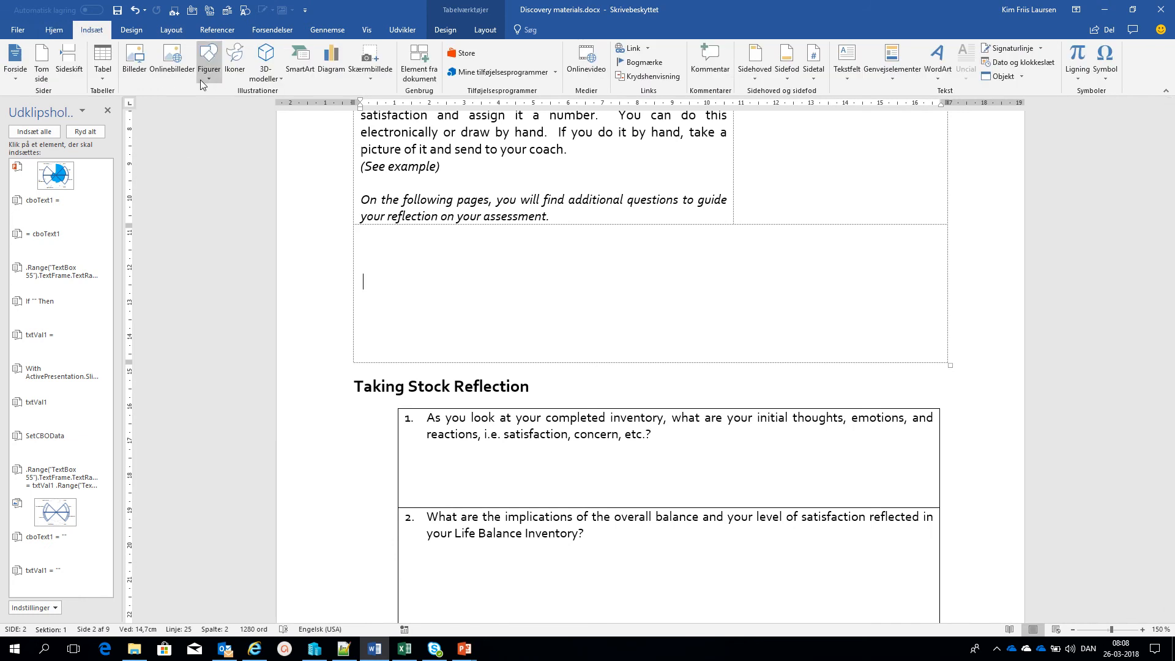
- Insert a drawing canvas in the merged cell and paste the blue wheel chart into it
click(209, 59)
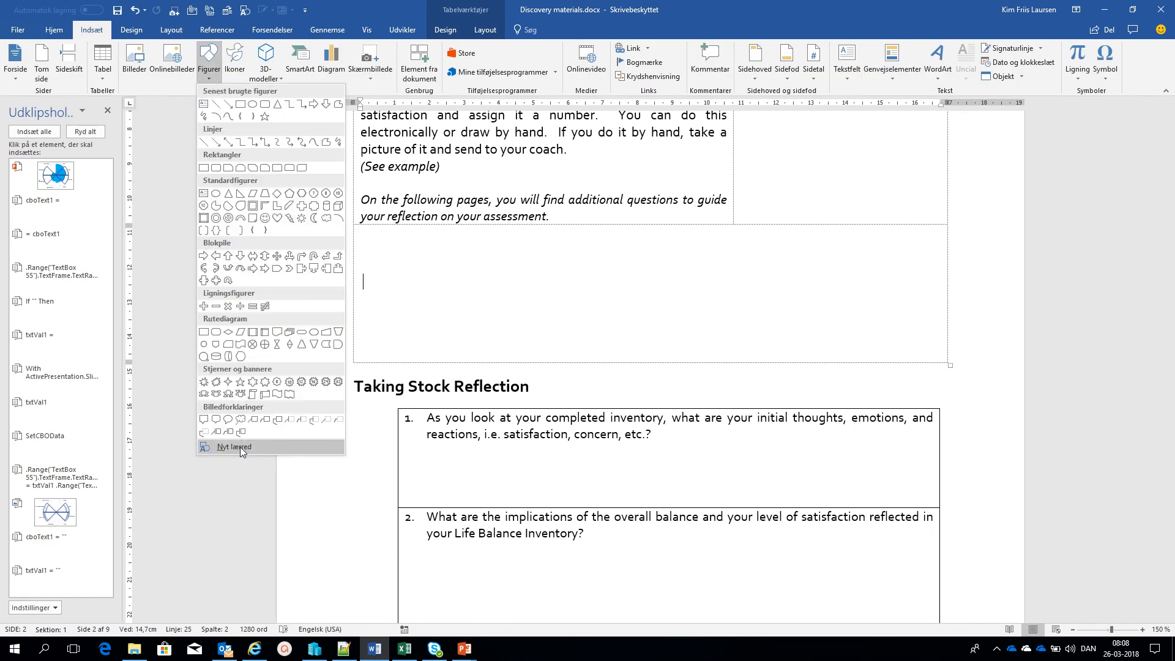
click(234, 447)
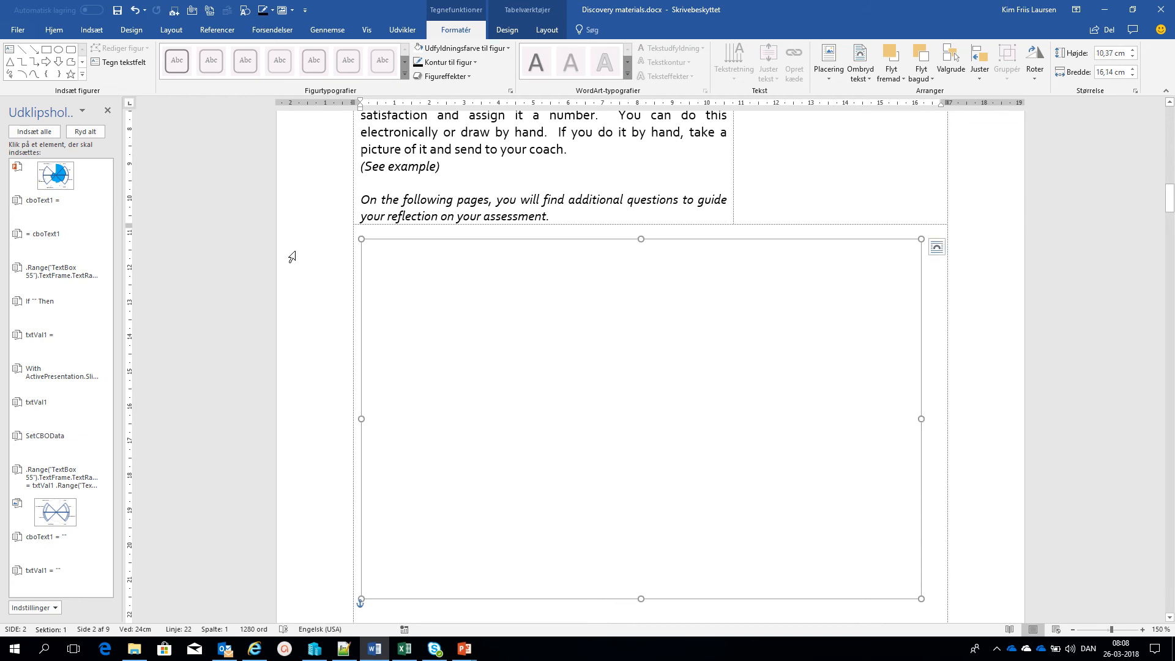
click(53, 29)
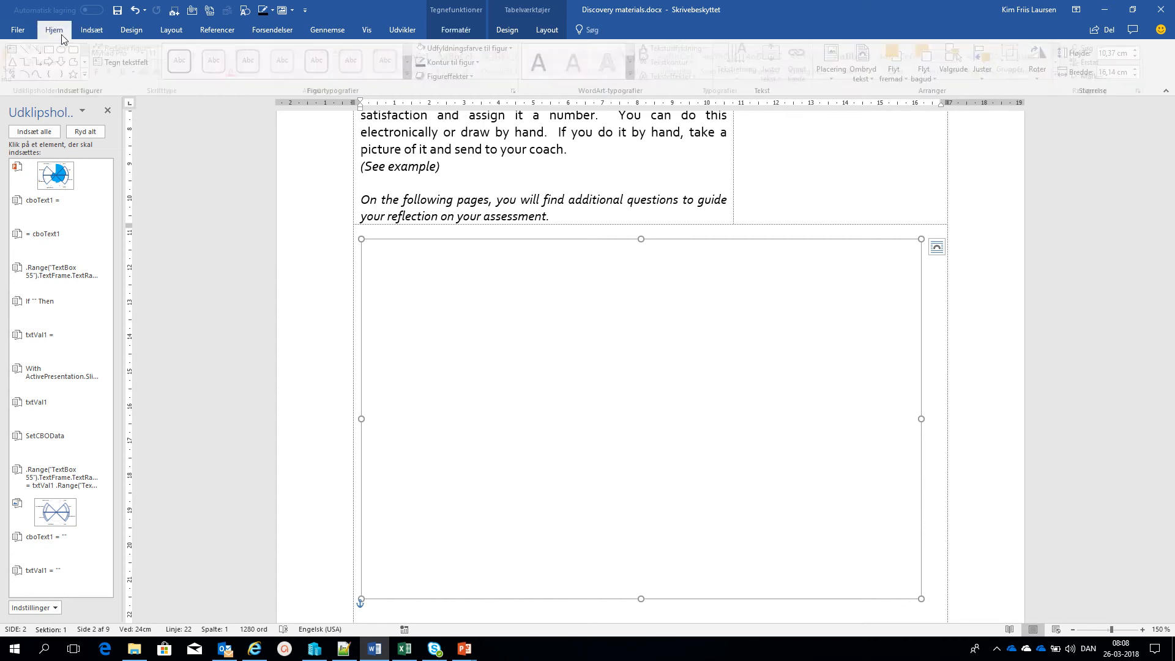
click(53, 29)
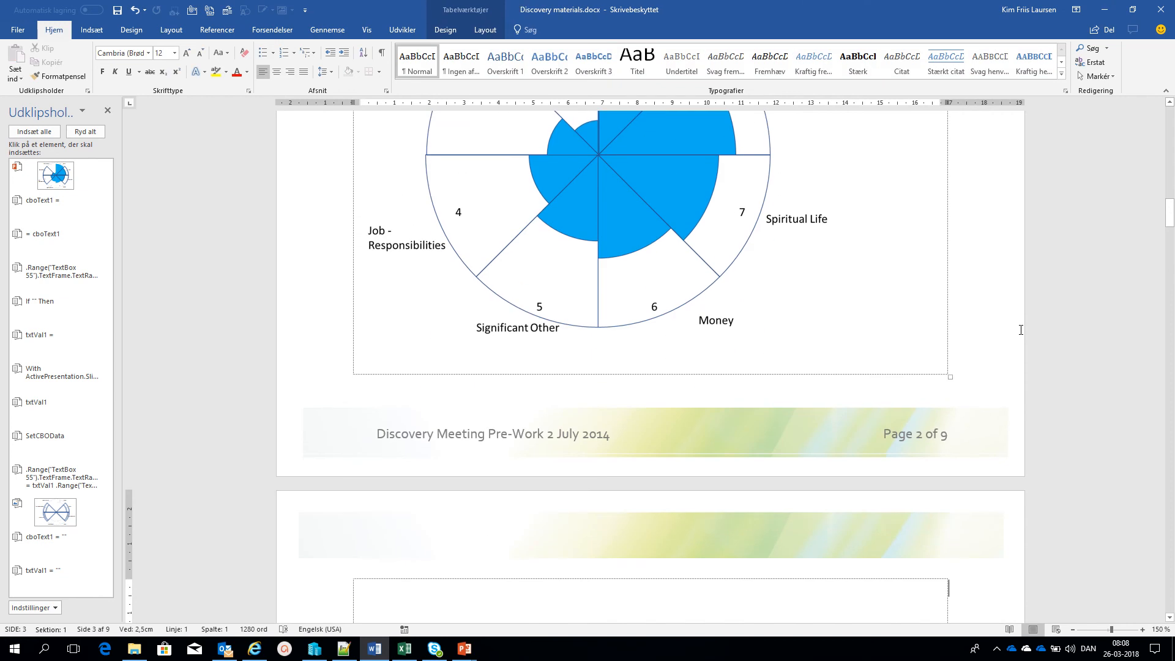
mouse_move(1167, 224)
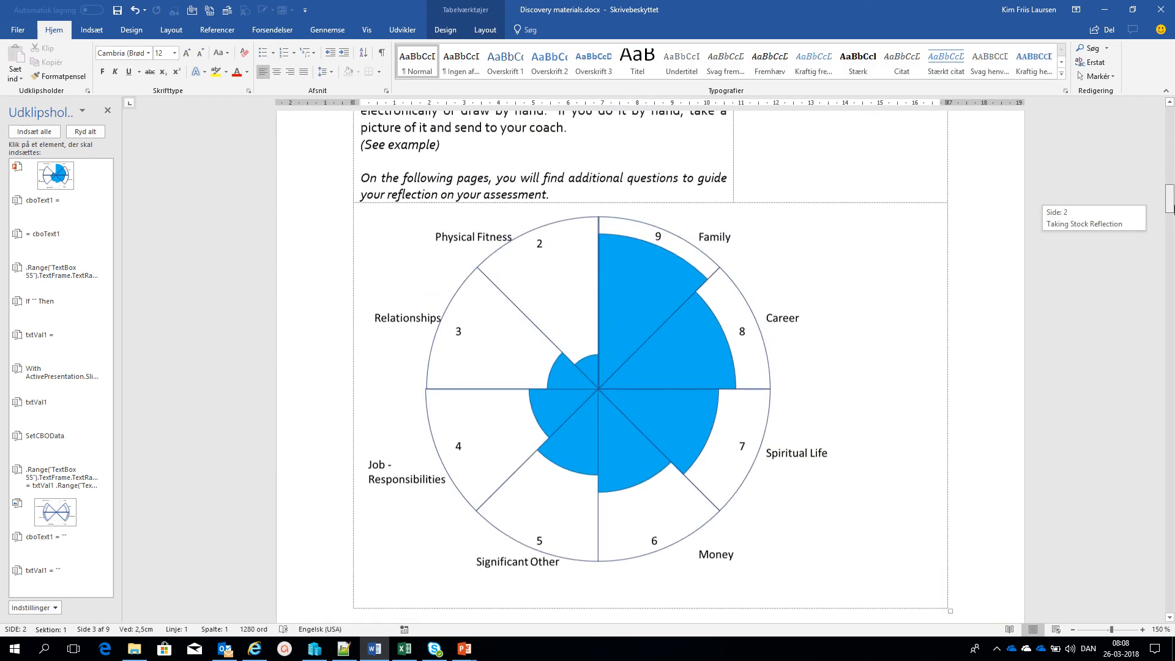
- Check the pasted chart on page 2 and bring up the open PowerPoint windows
scroll(down, 3)
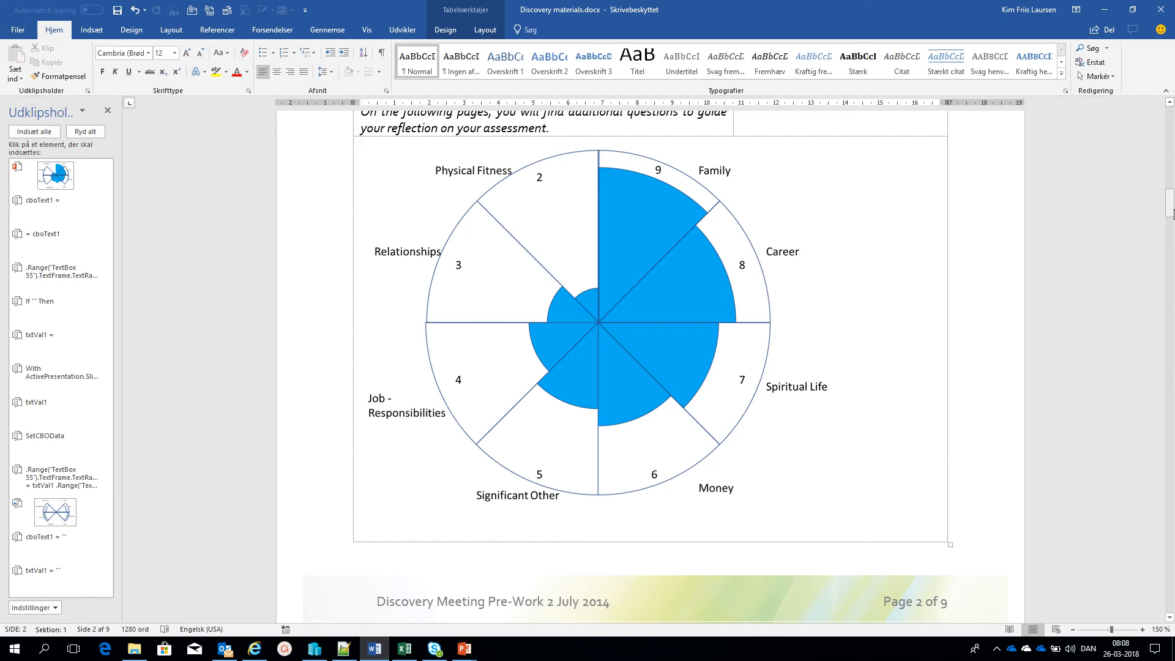
mouse_move(513, 648)
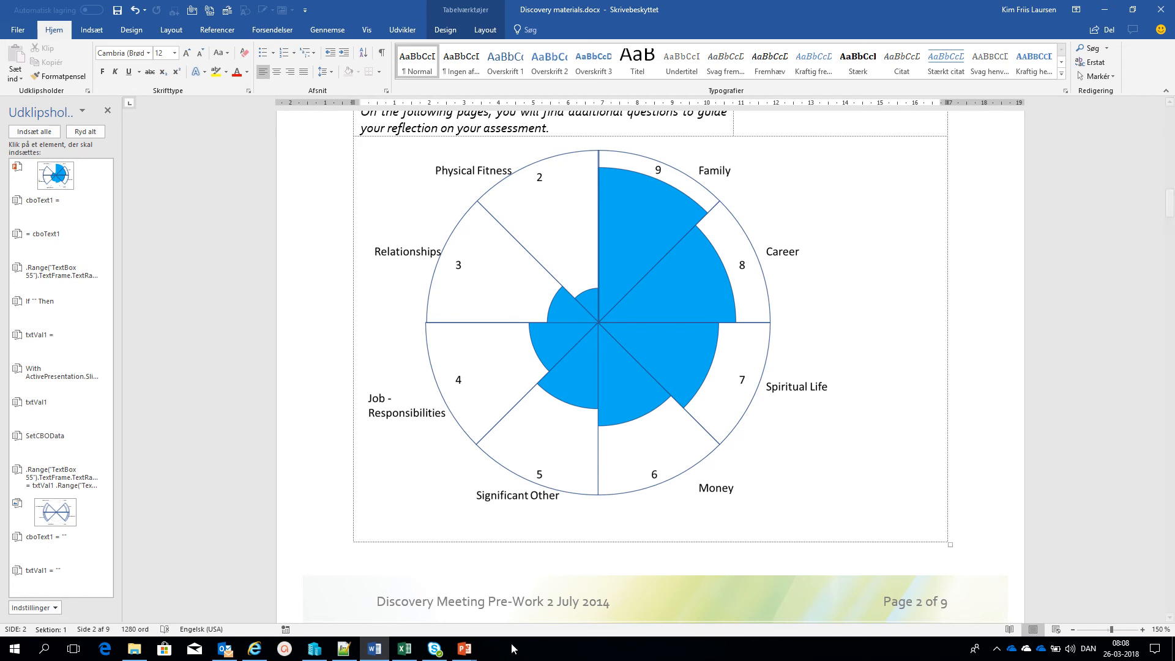
mouse_move(463, 649)
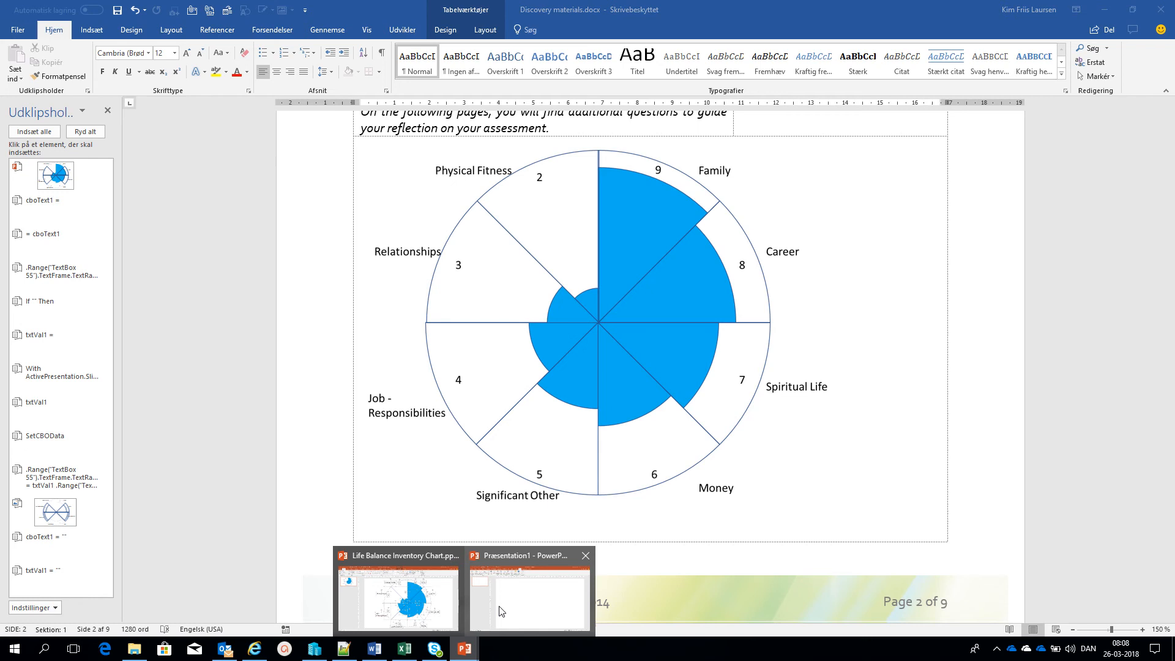
click(528, 600)
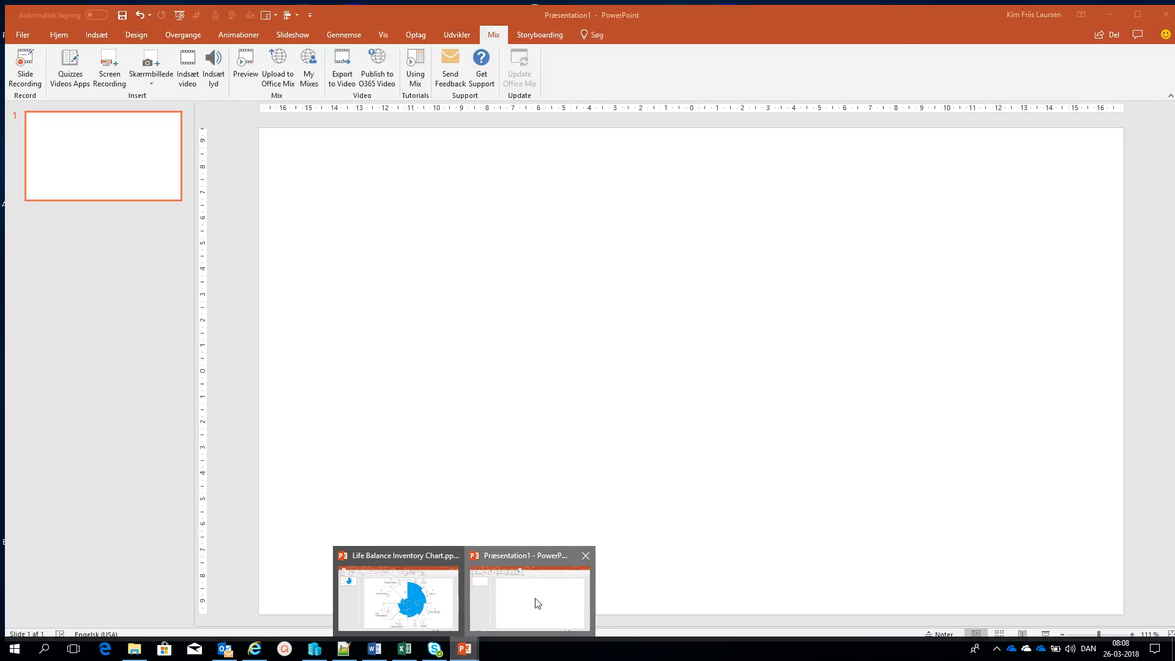
- Return to the Life Balance Inventory Chart presentation and reapply the wheel values
click(397, 600)
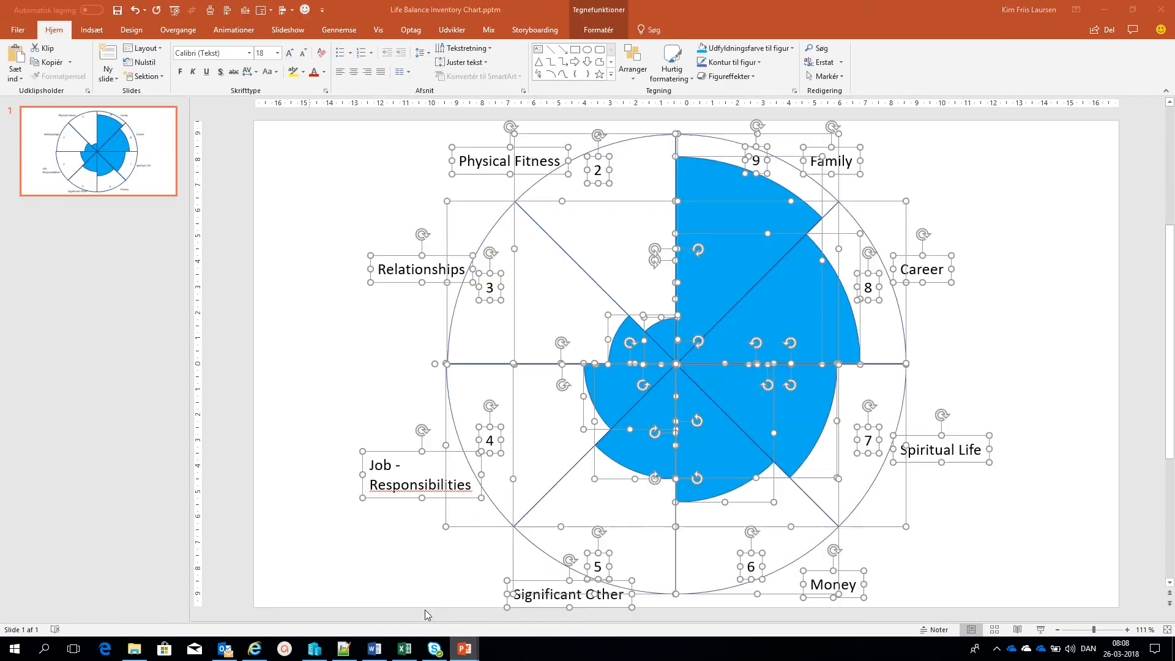
click(322, 375)
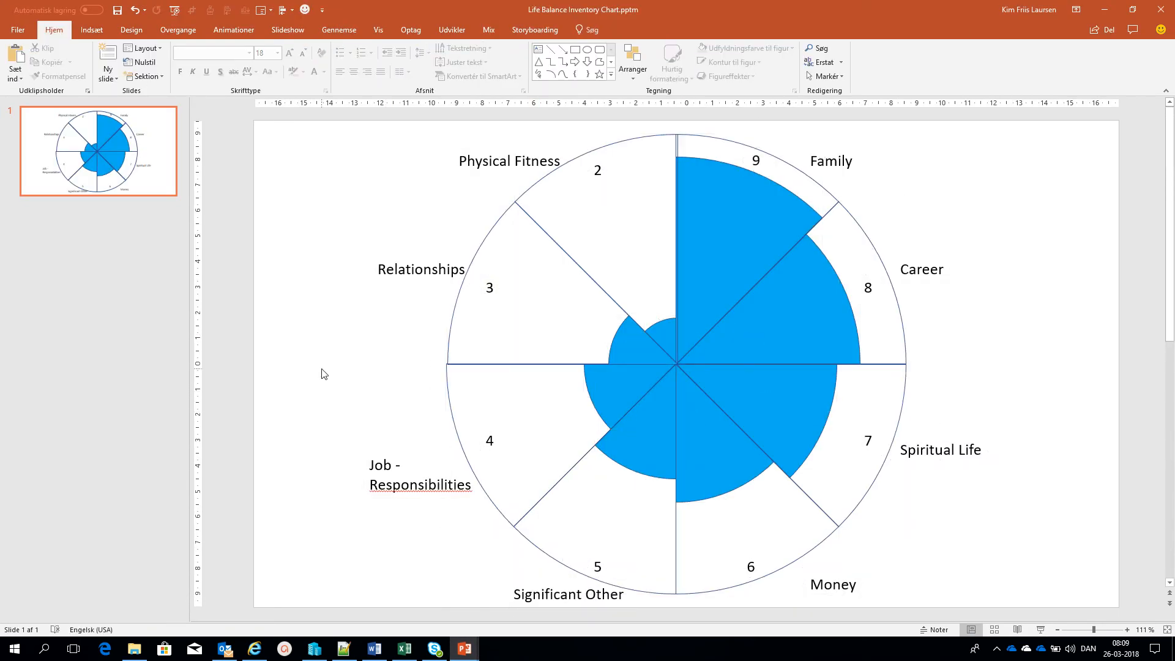
click(305, 10)
text(5)
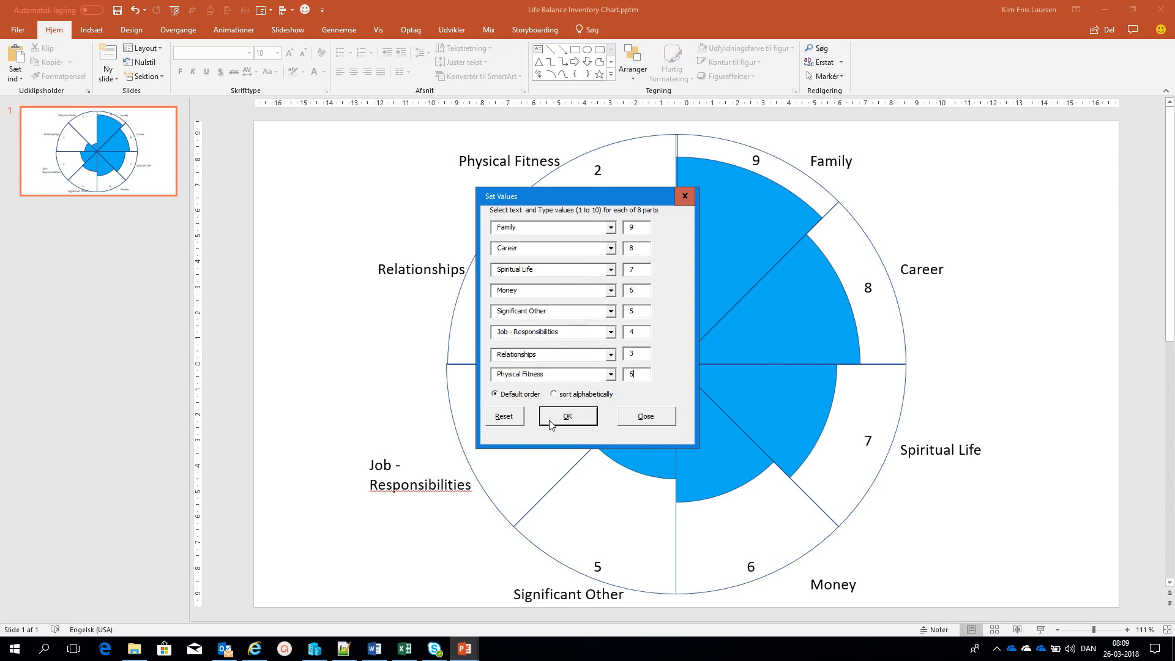
click(567, 416)
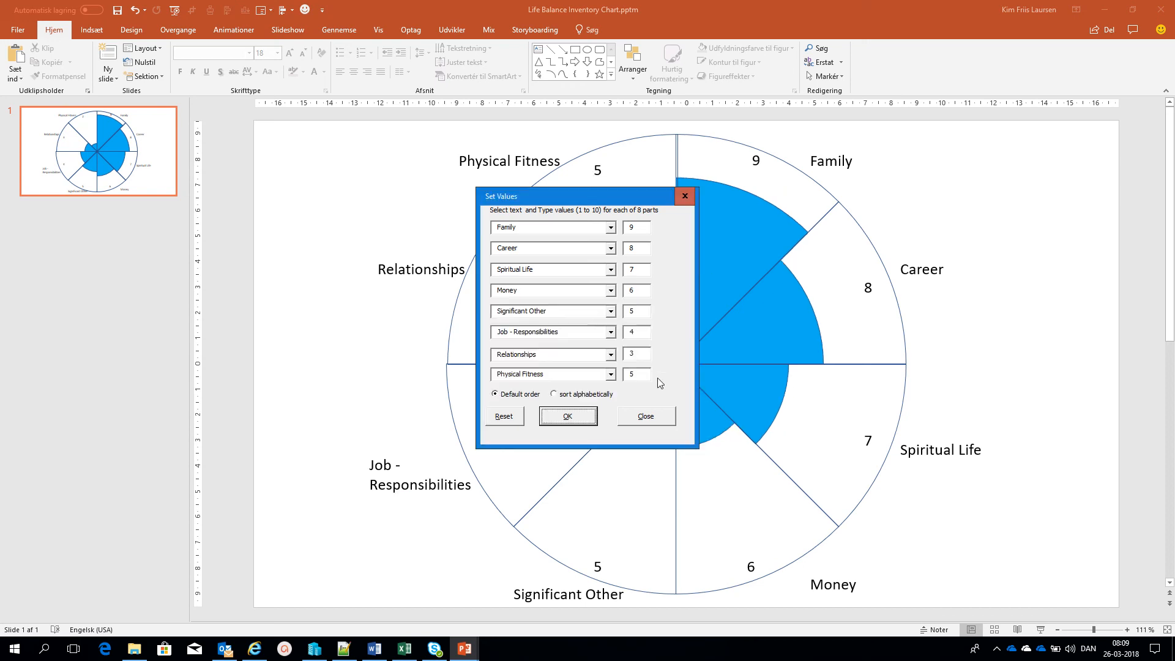
click(567, 416)
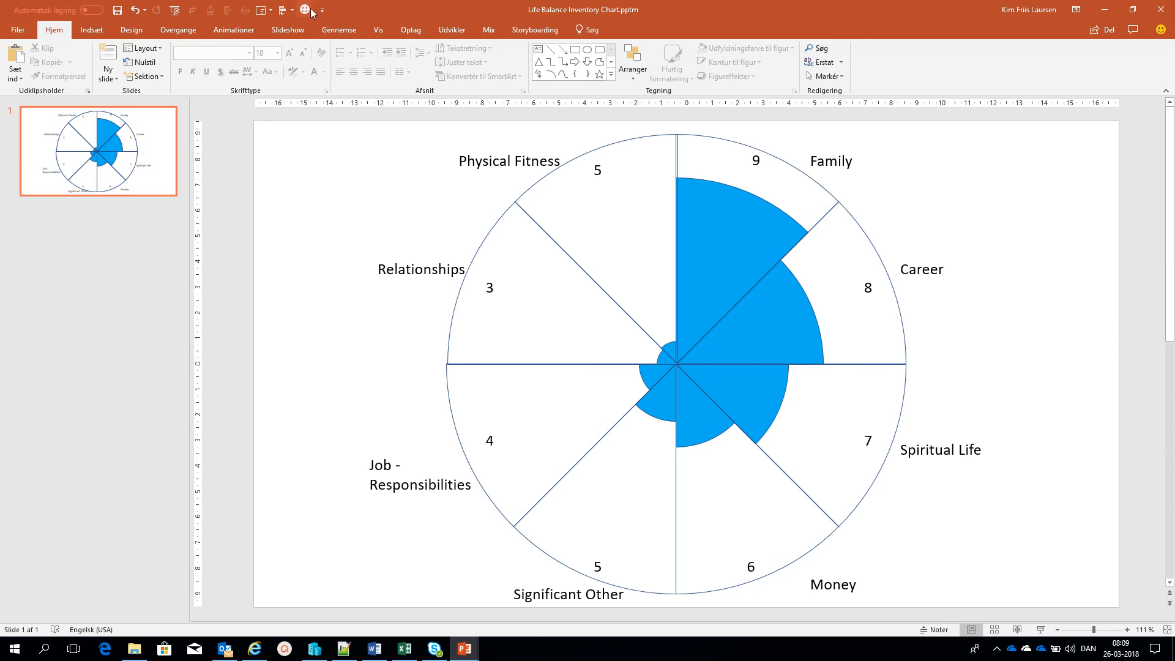
- Reset the wheel to its blank blue template with @ and # placeholders, dismissing the missing-values warning
click(503, 416)
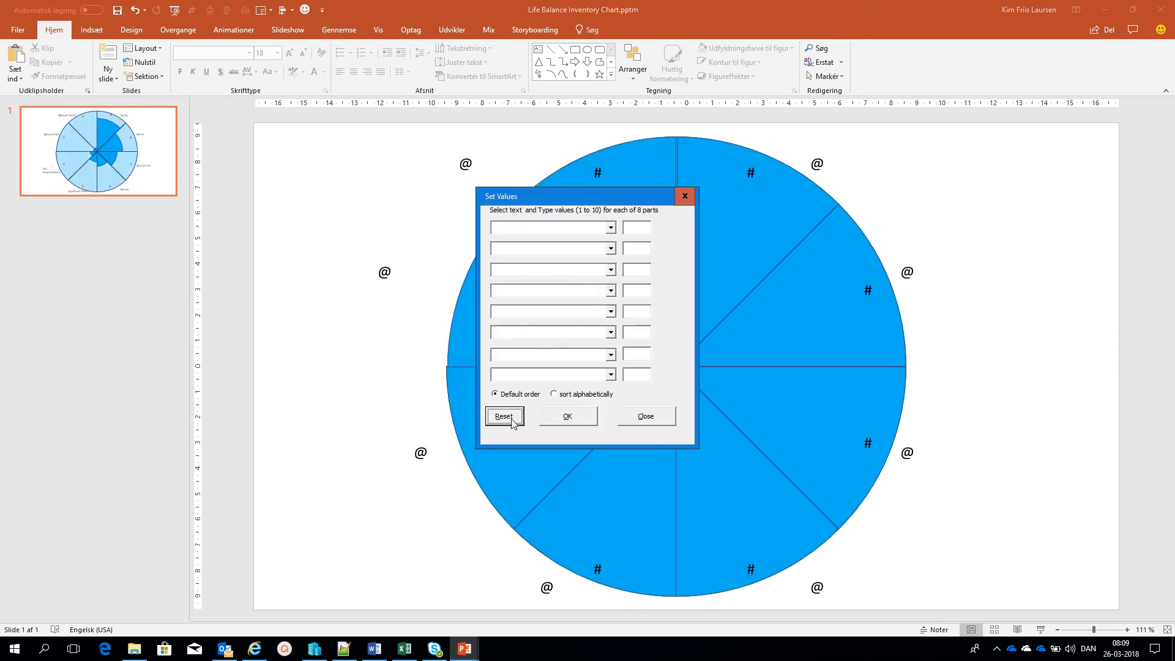
click(503, 417)
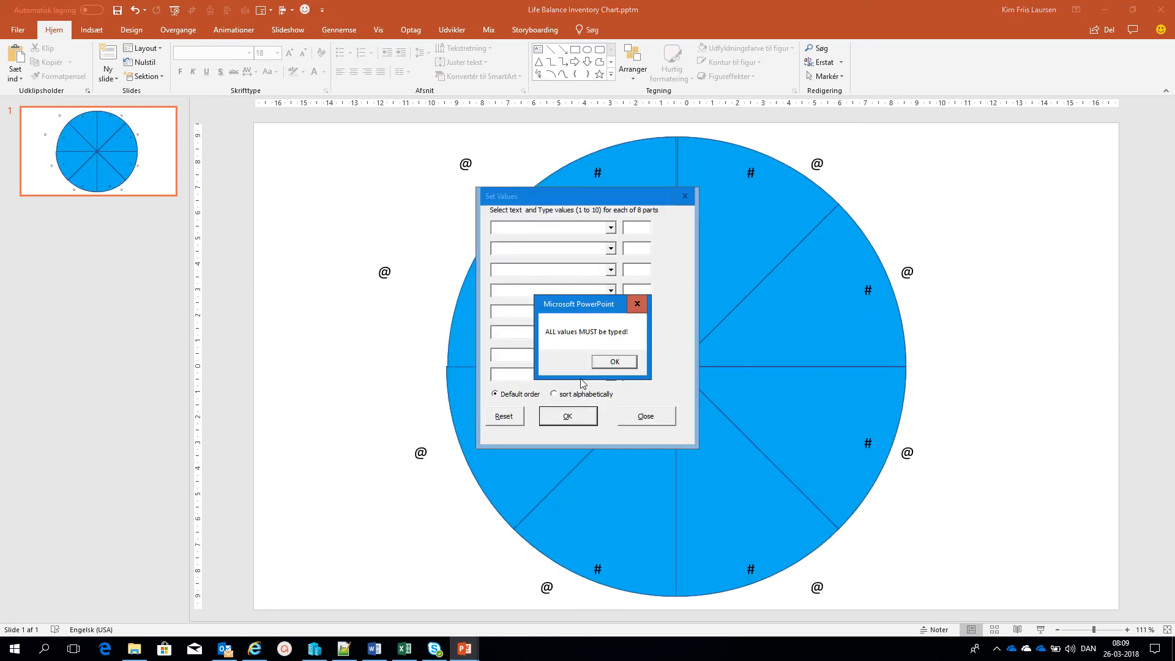
click(613, 362)
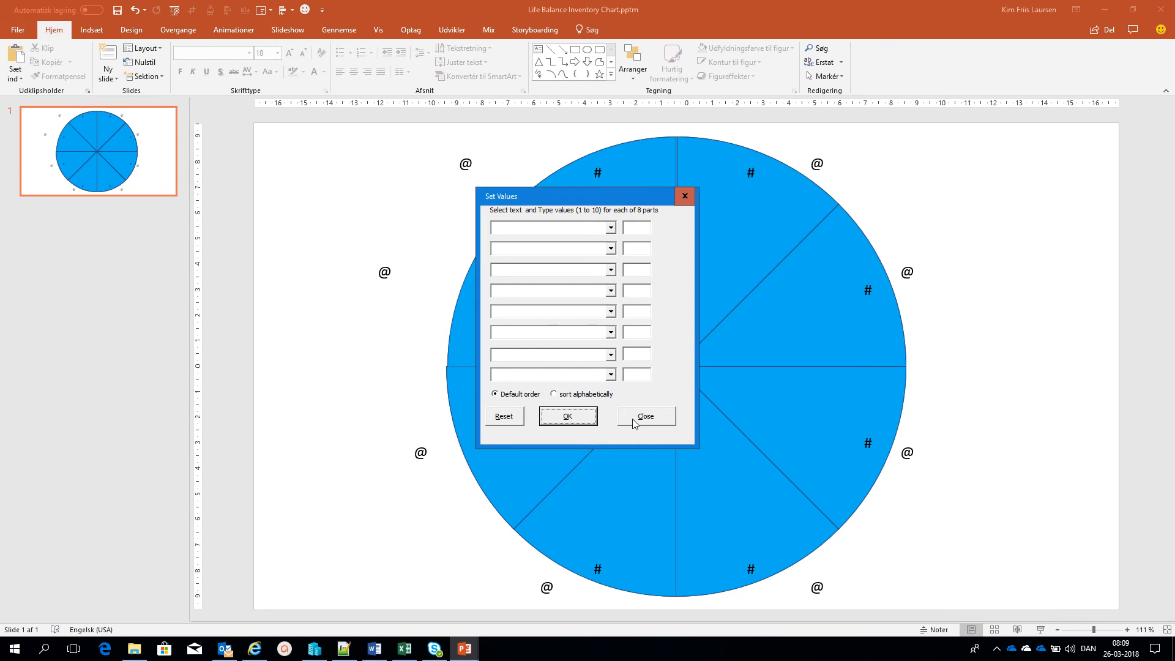
click(644, 416)
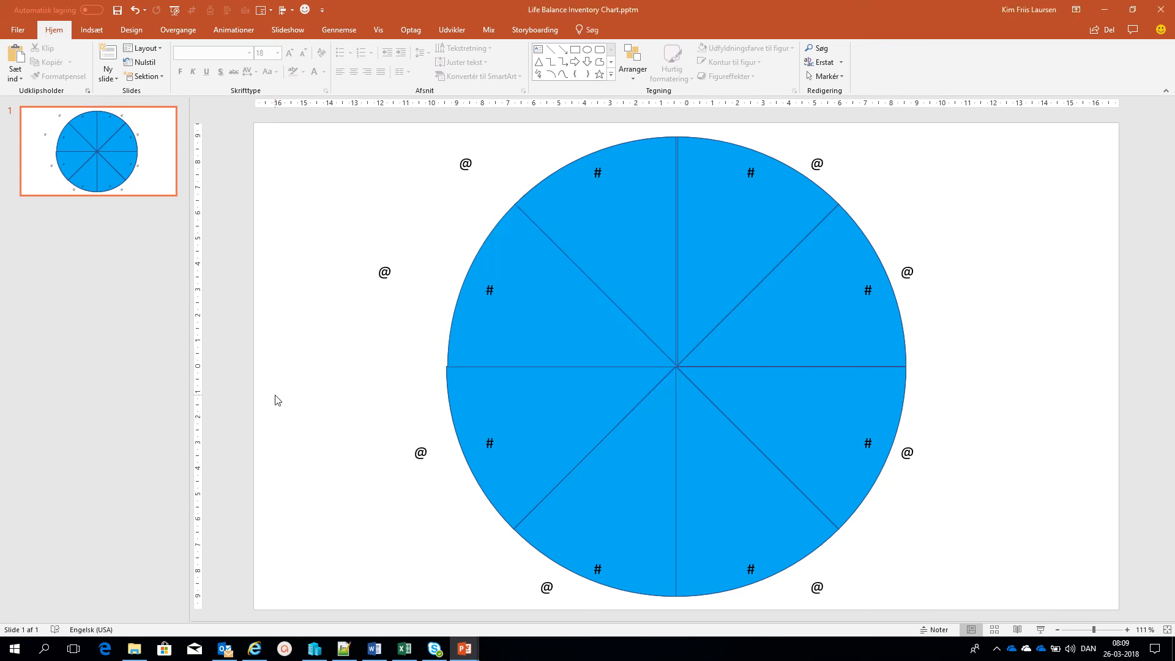
mouse_move(573, 378)
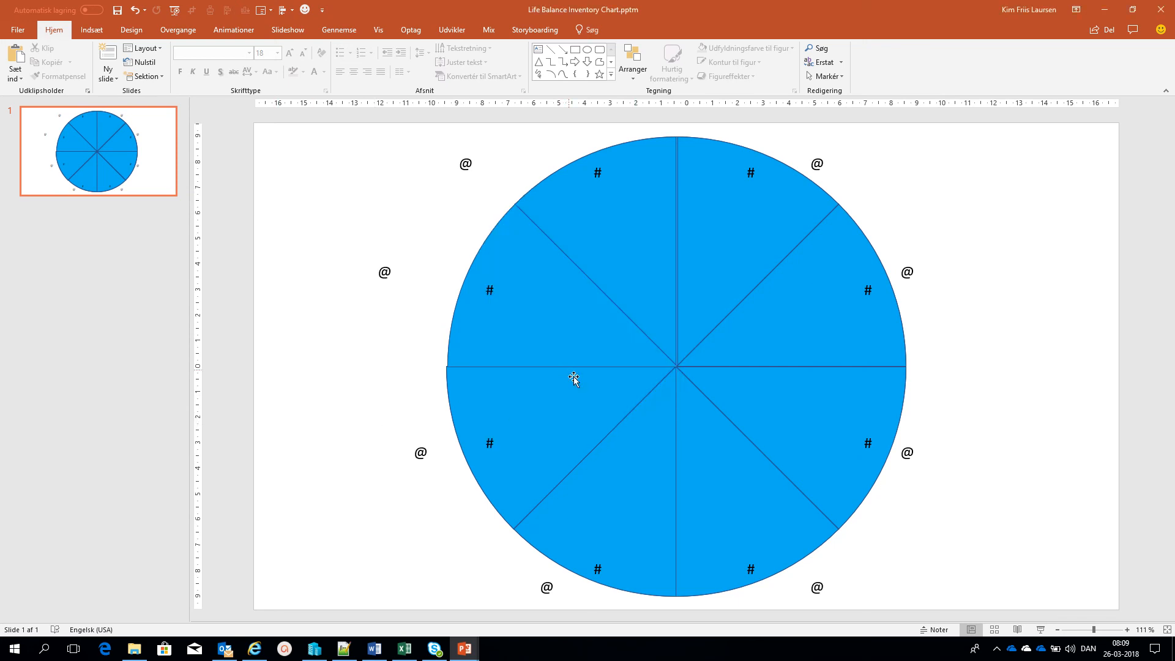
- Fill all eight wheel segments white, leaving a plain outlined template circle
click(572, 378)
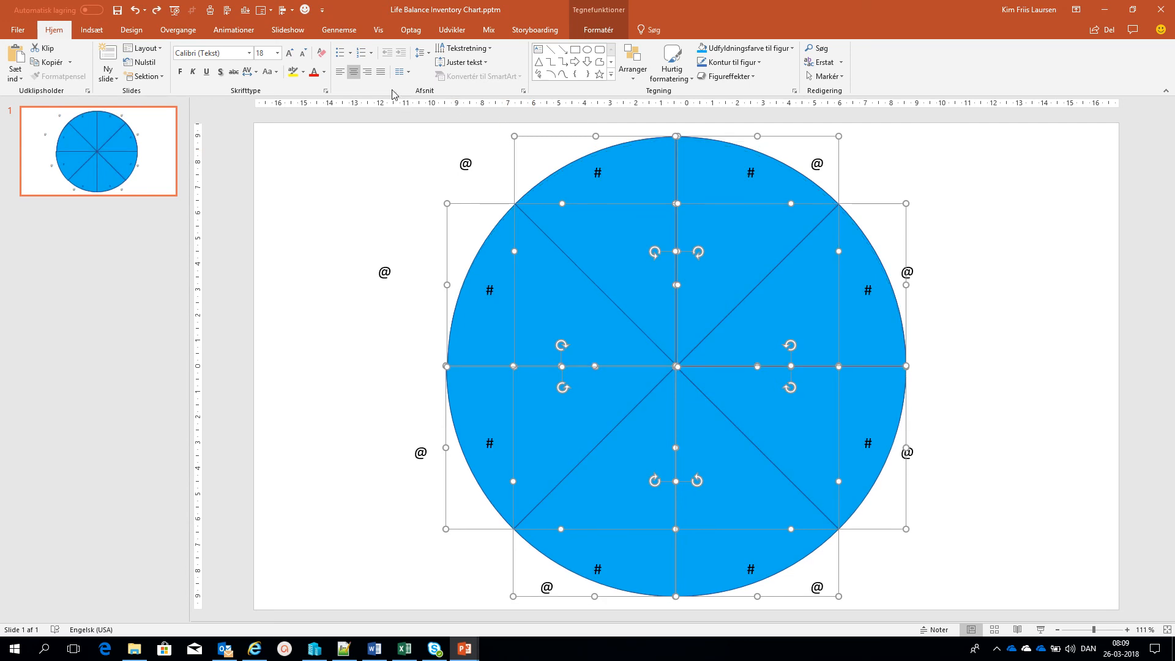
click(599, 30)
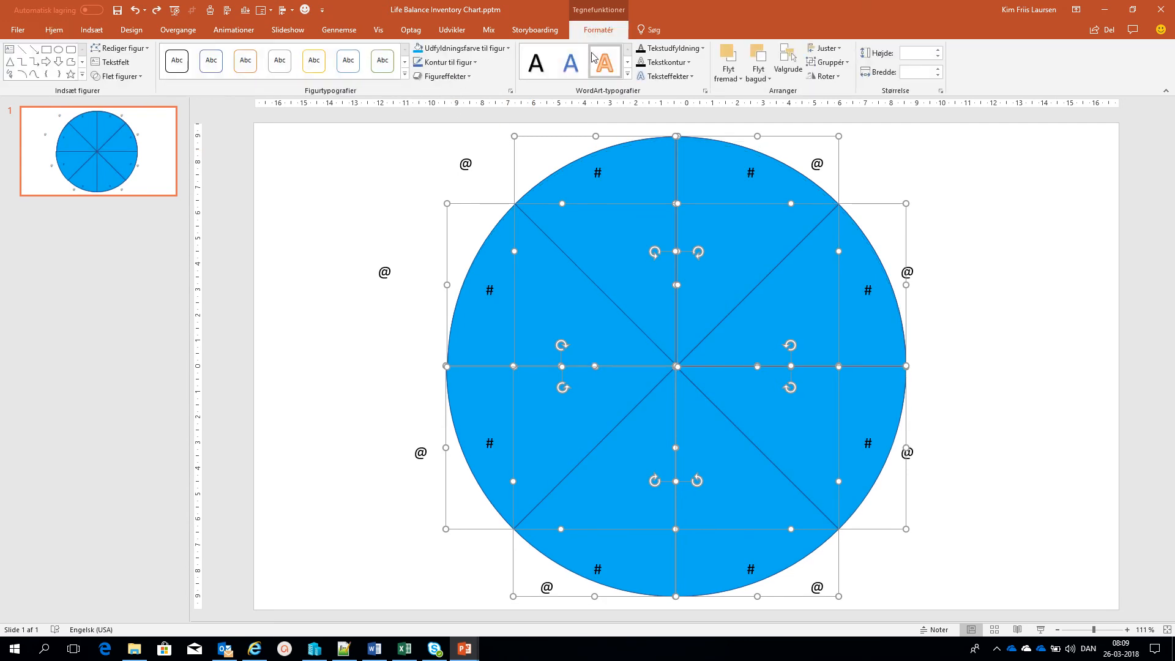
click(459, 47)
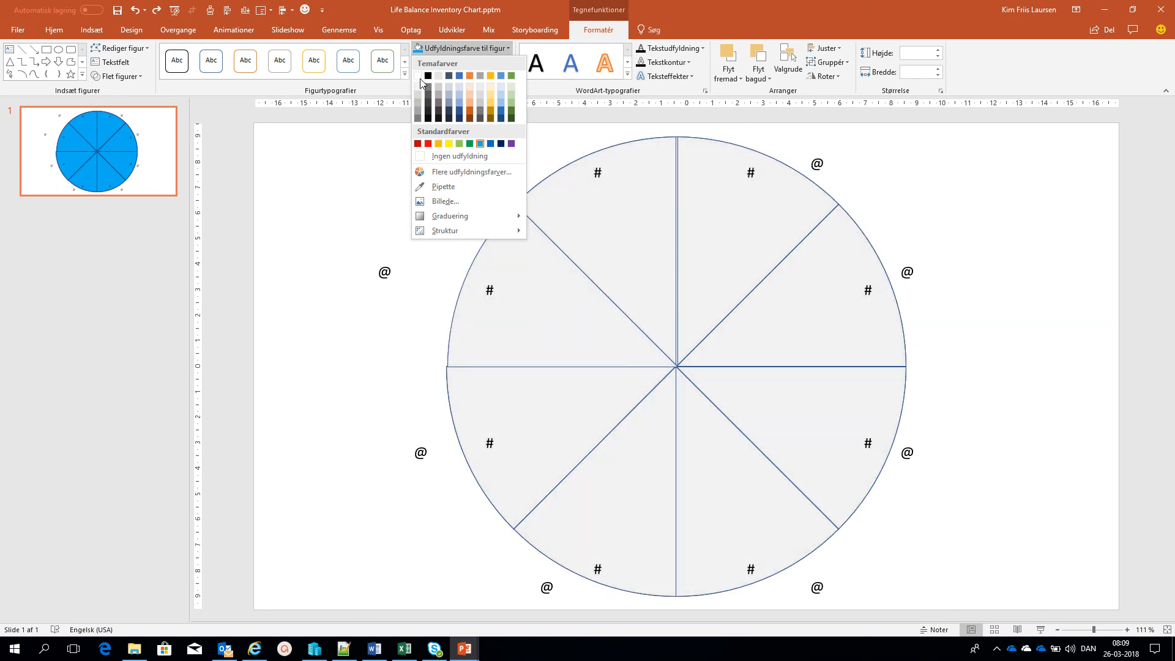
click(459, 156)
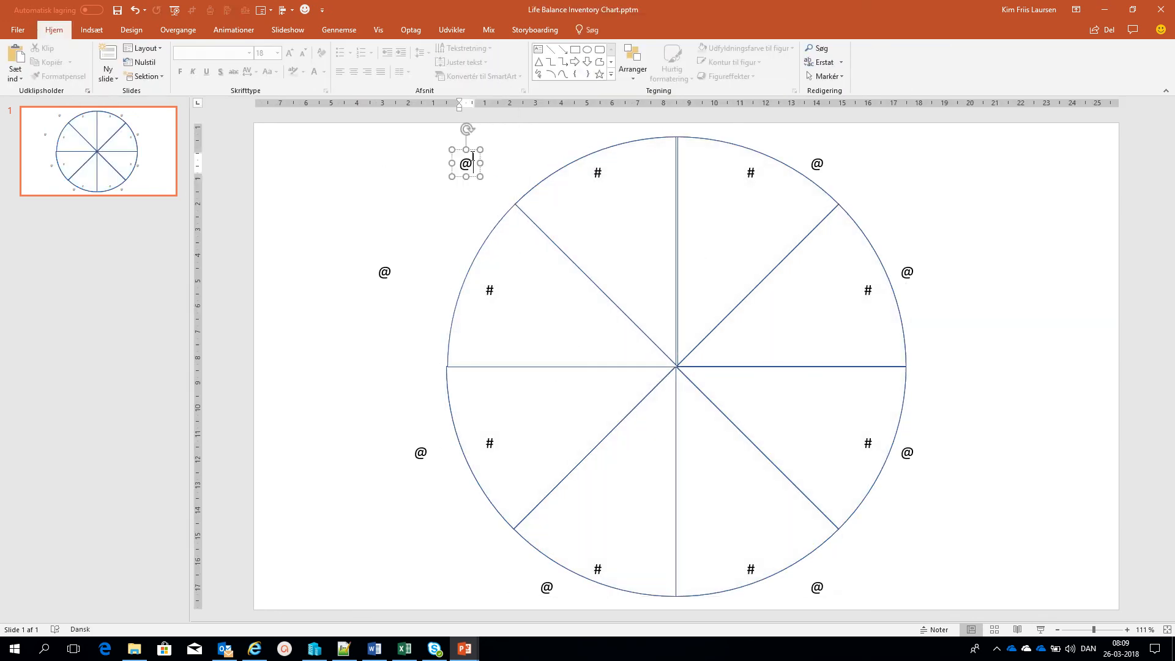
click(372, 190)
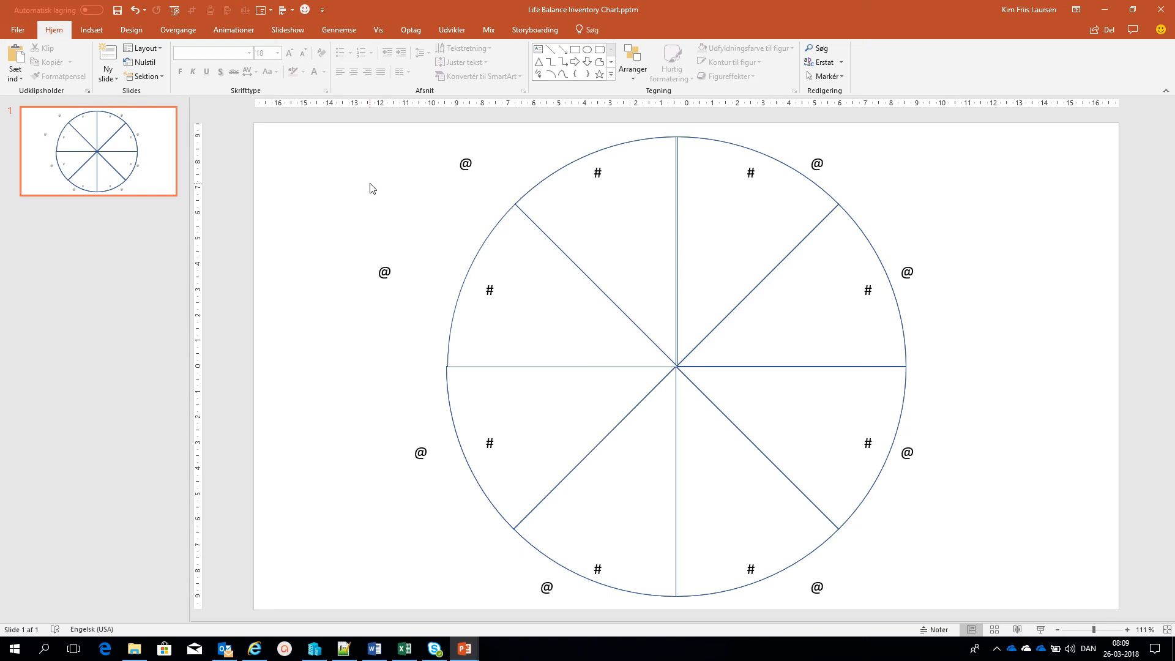
mouse_move(356, 221)
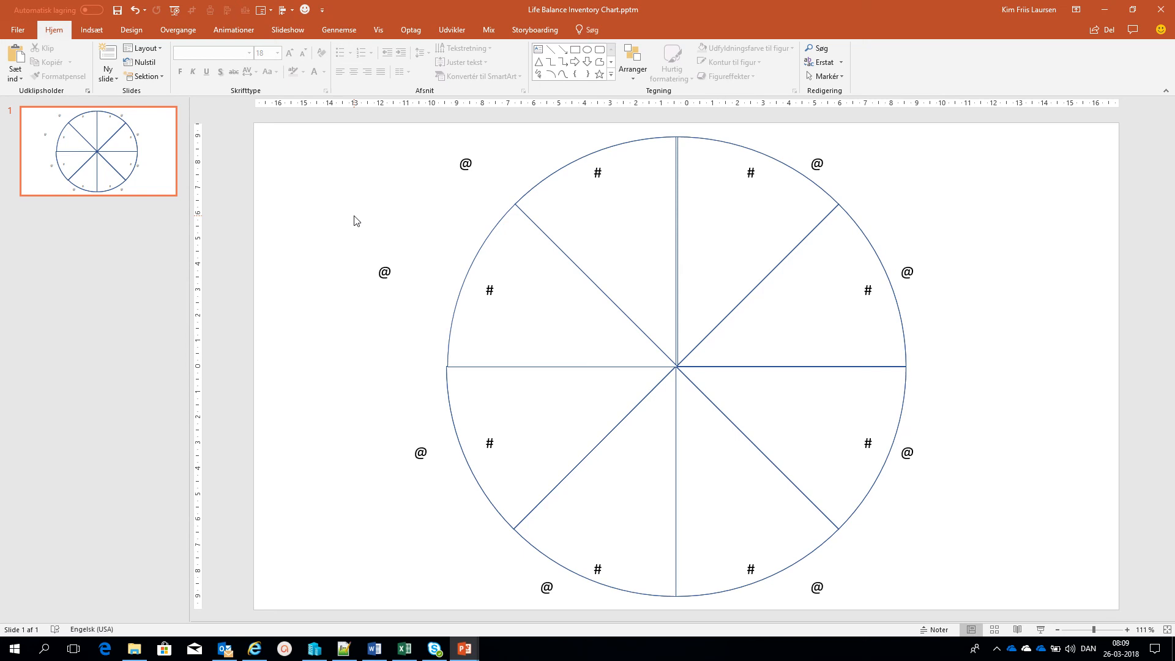
mouse_move(355, 155)
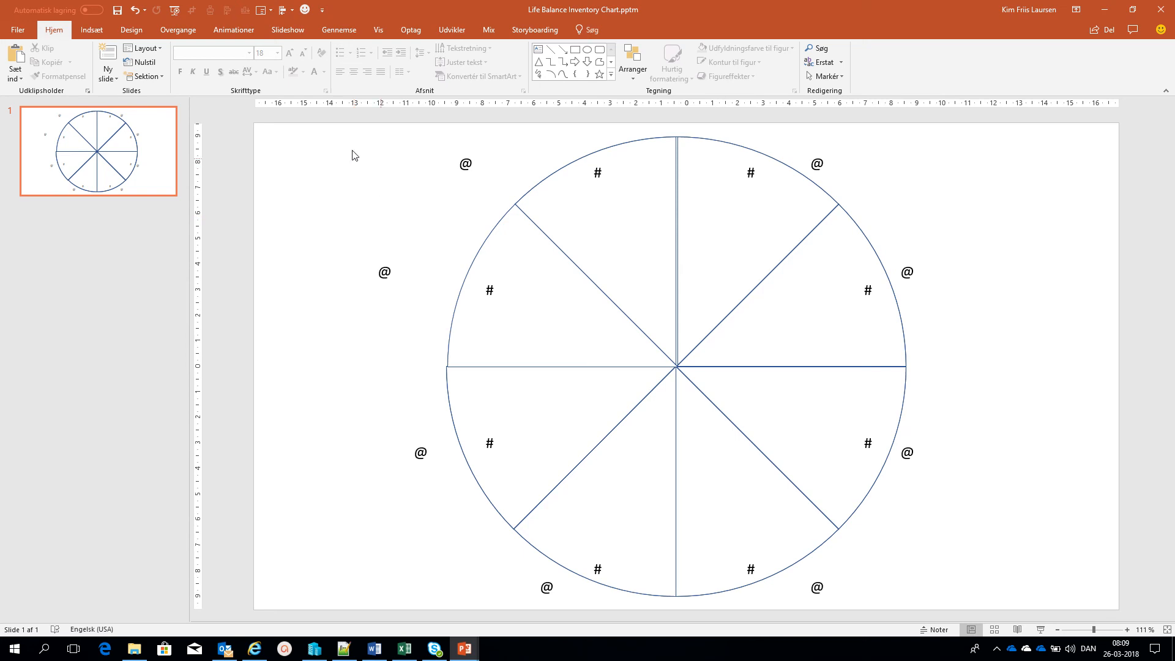